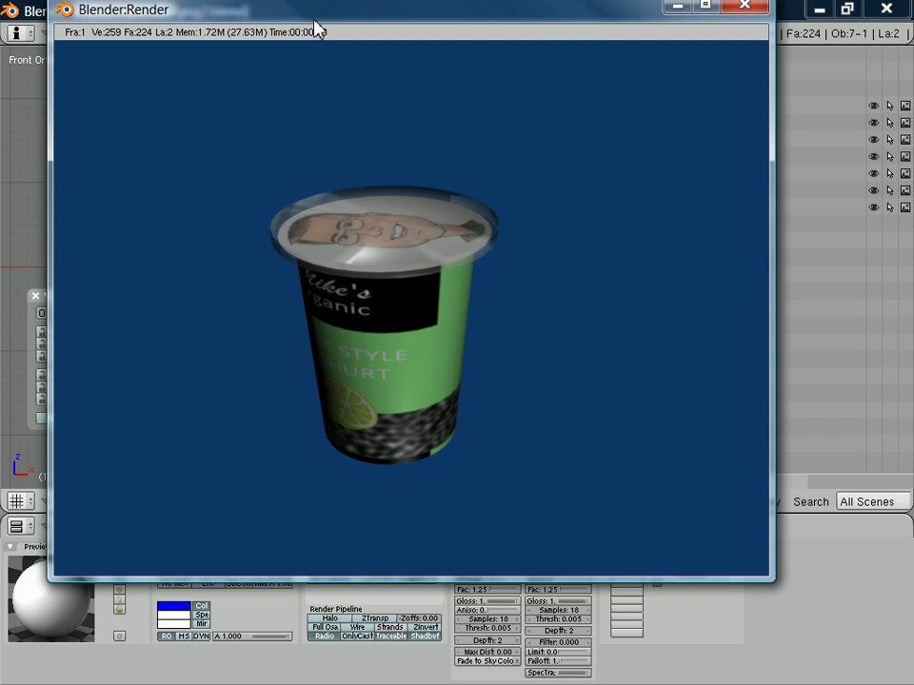
mouse_move(757, 19)
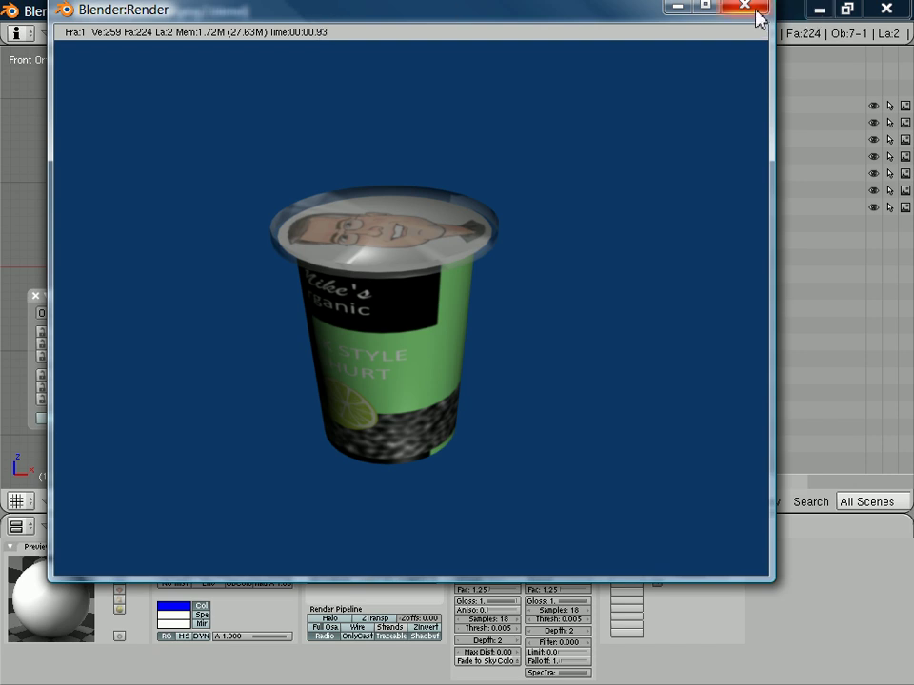
Close Blender's Render window showing the textured yogurt cup
left_click(745, 8)
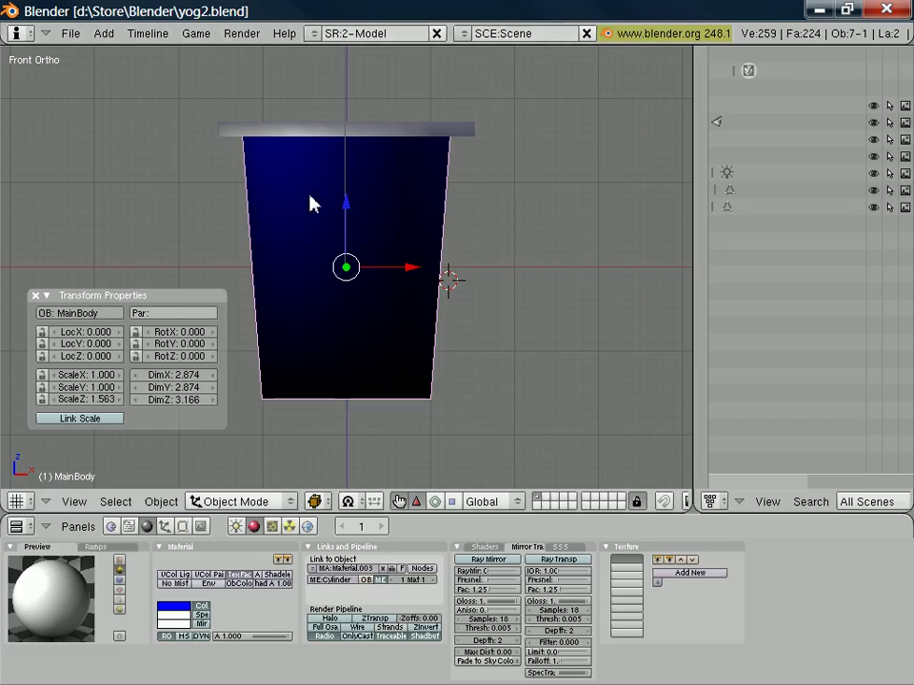
Export the cup as Wavefront OBJ to yog2.obj, overwriting the existing file
left_click(69, 35)
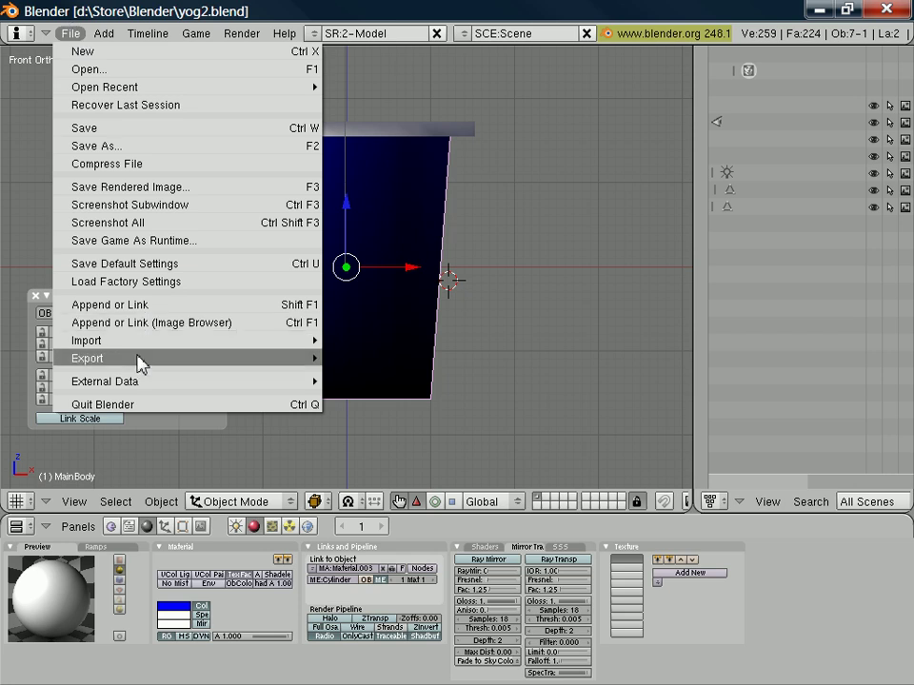
left_click(89, 358)
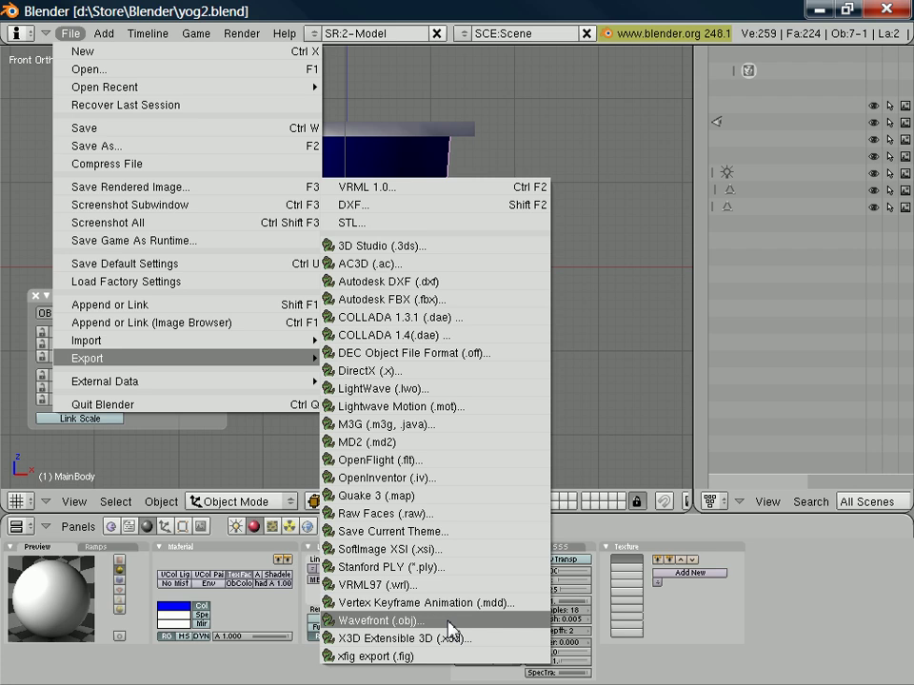
mouse_move(448, 626)
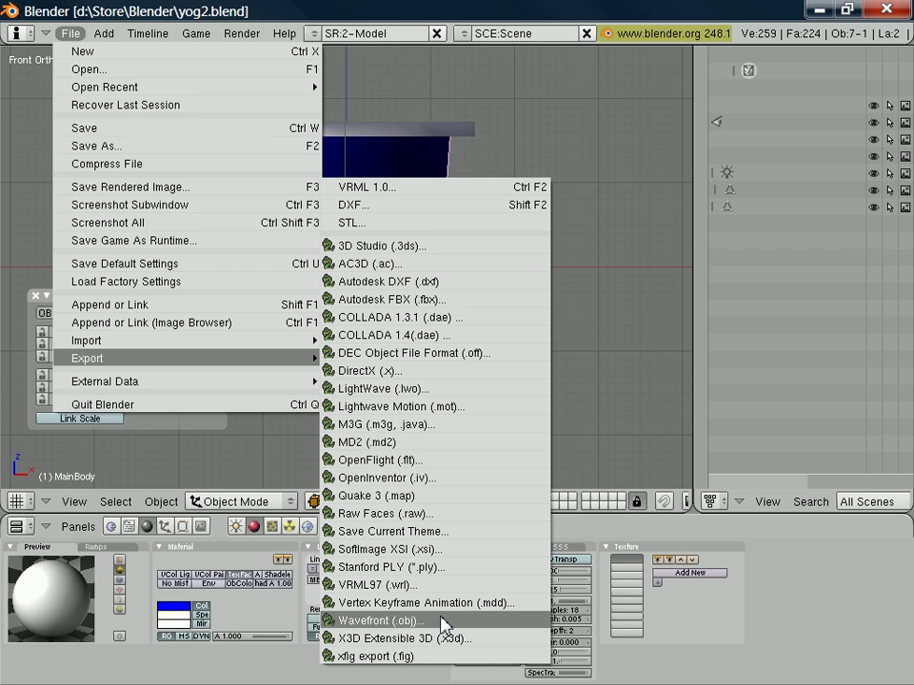
left_click(390, 620)
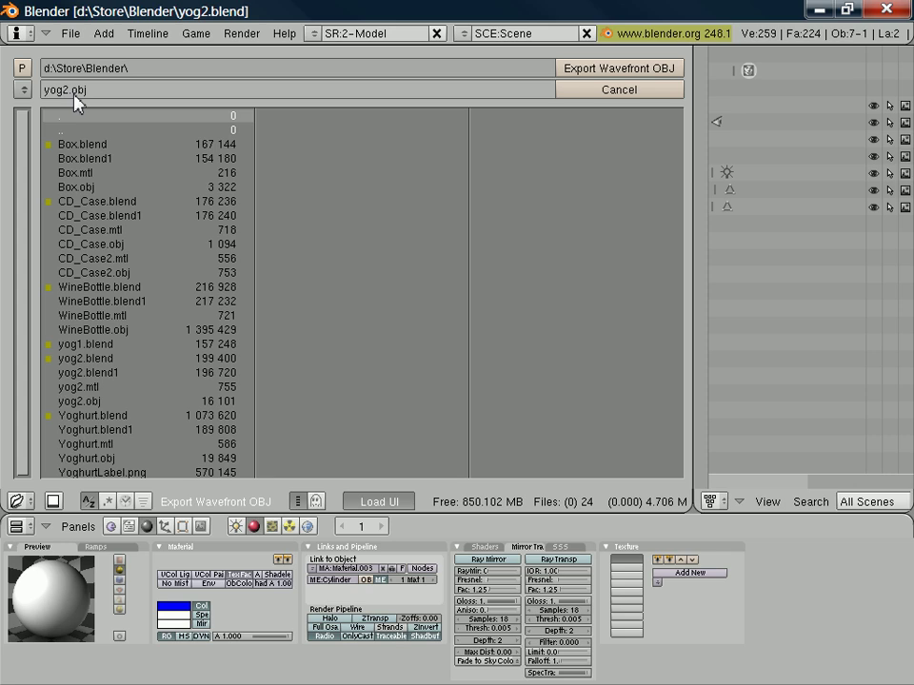
mouse_move(623, 73)
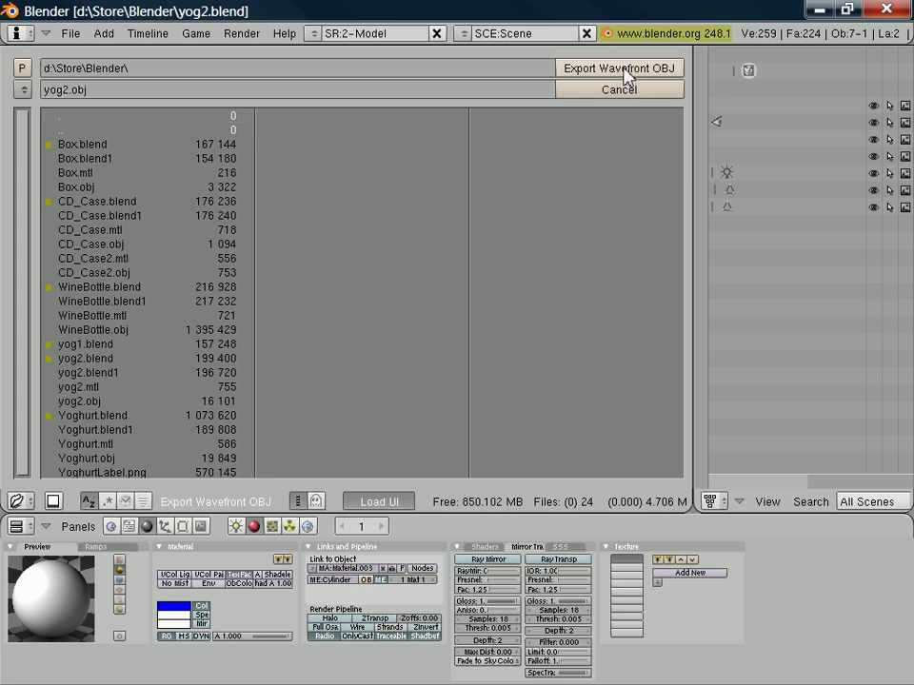
left_click(619, 68)
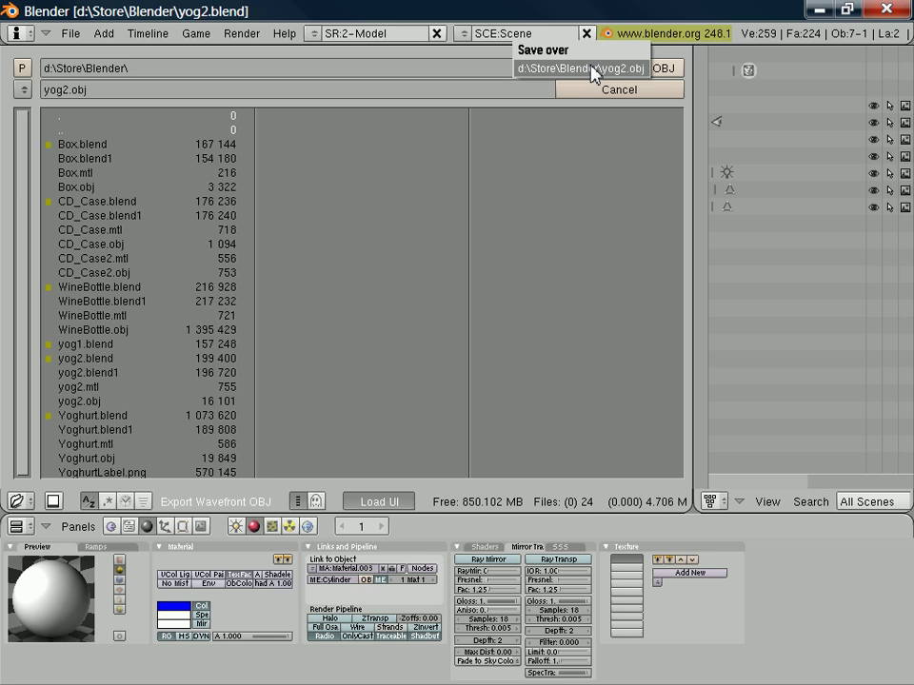
left_click(587, 67)
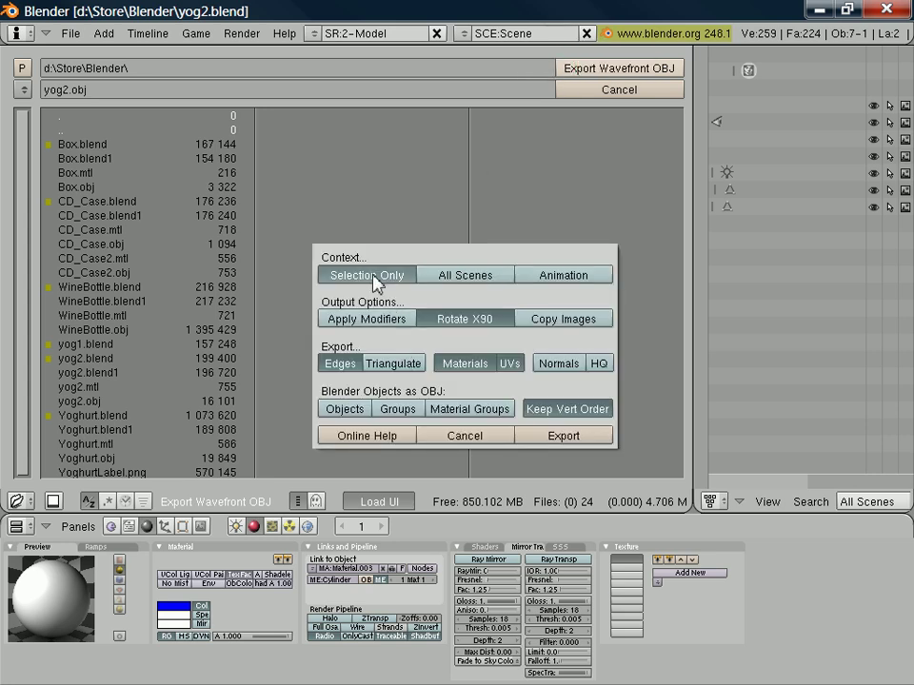
mouse_move(476, 264)
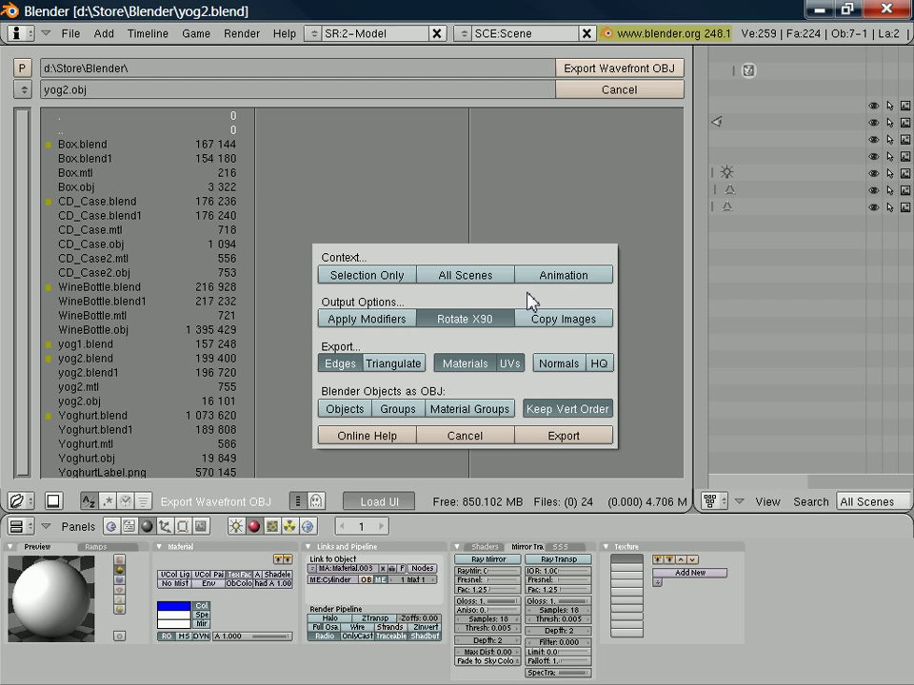
mouse_move(630, 387)
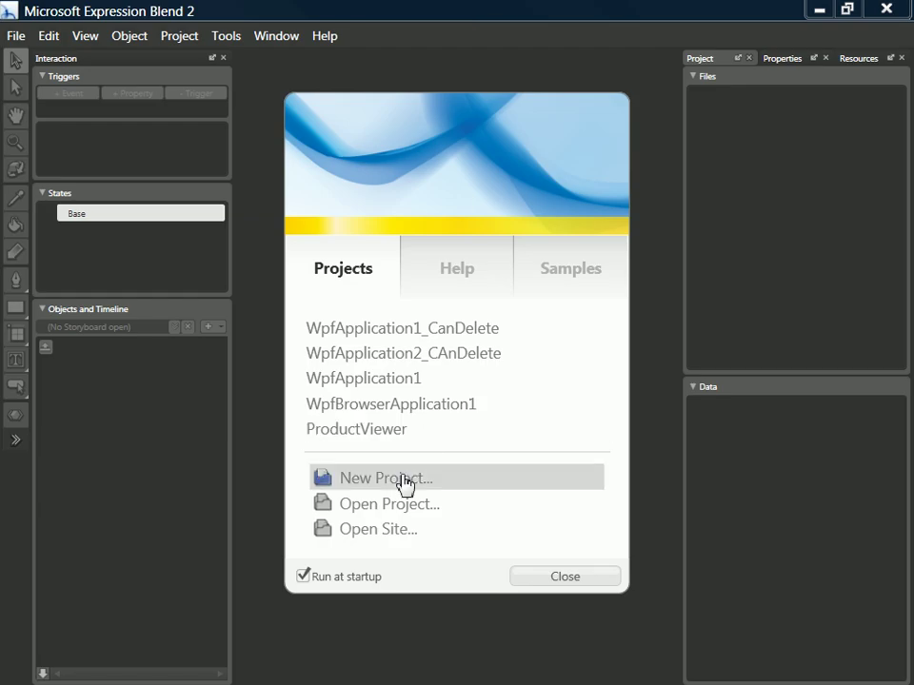
Create a new WPF Application project named WpfApplication1_CanDelete
left_click(382, 478)
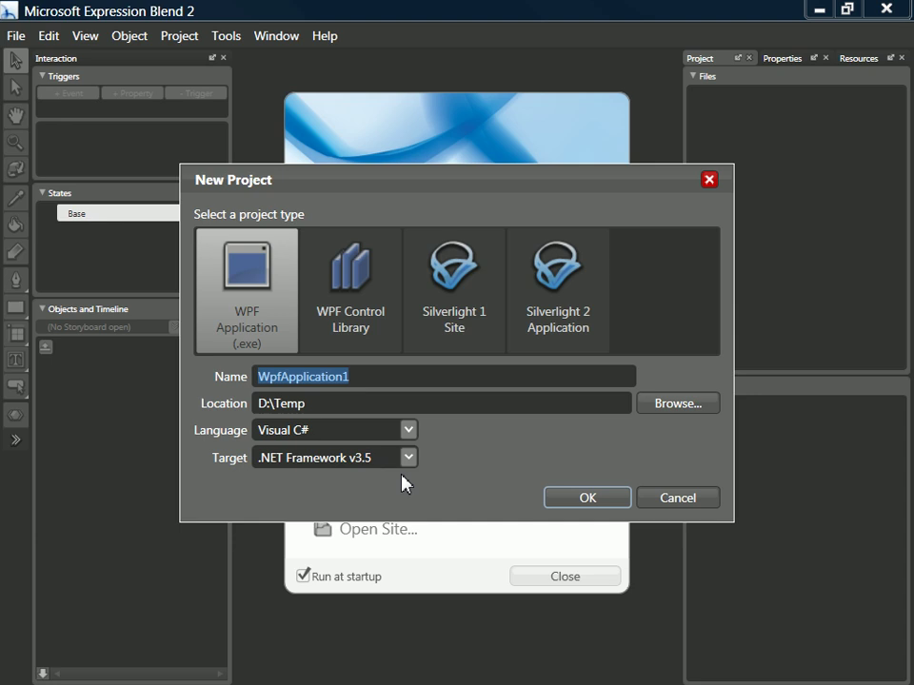
left_click(390, 376)
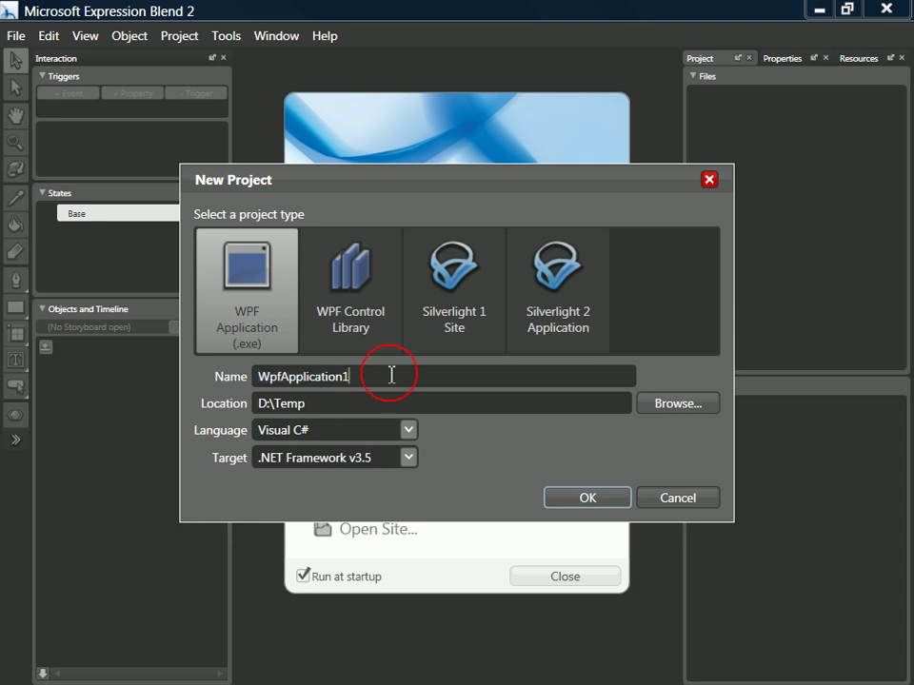
type("_C")
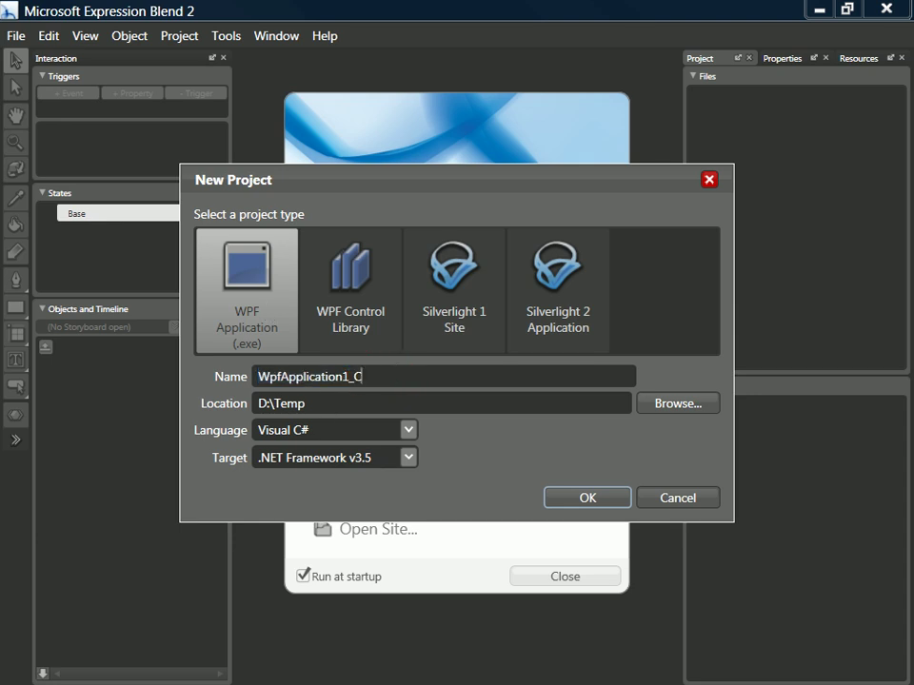
type("anDelete")
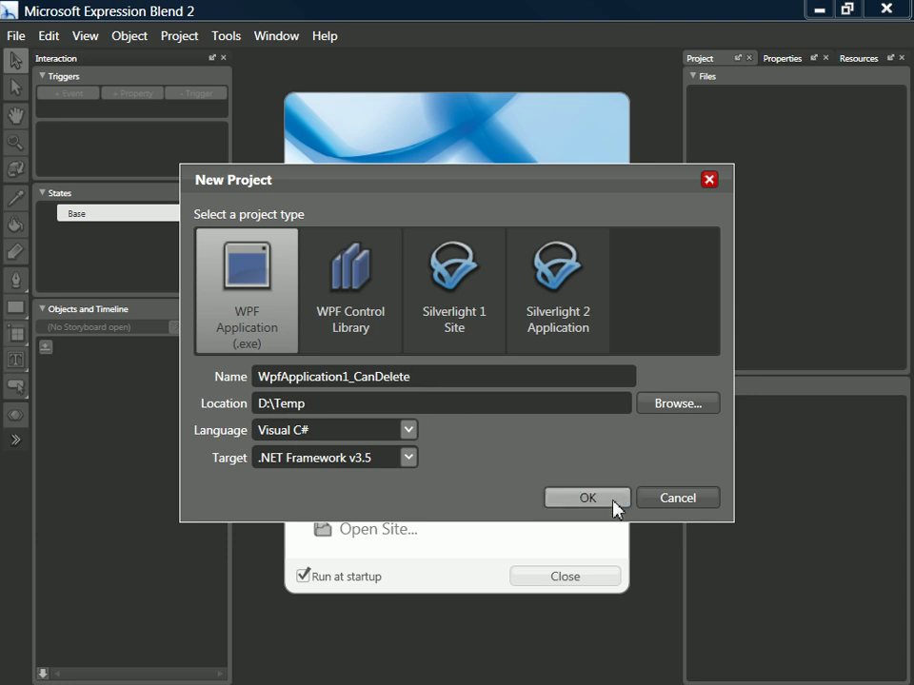
left_click(587, 497)
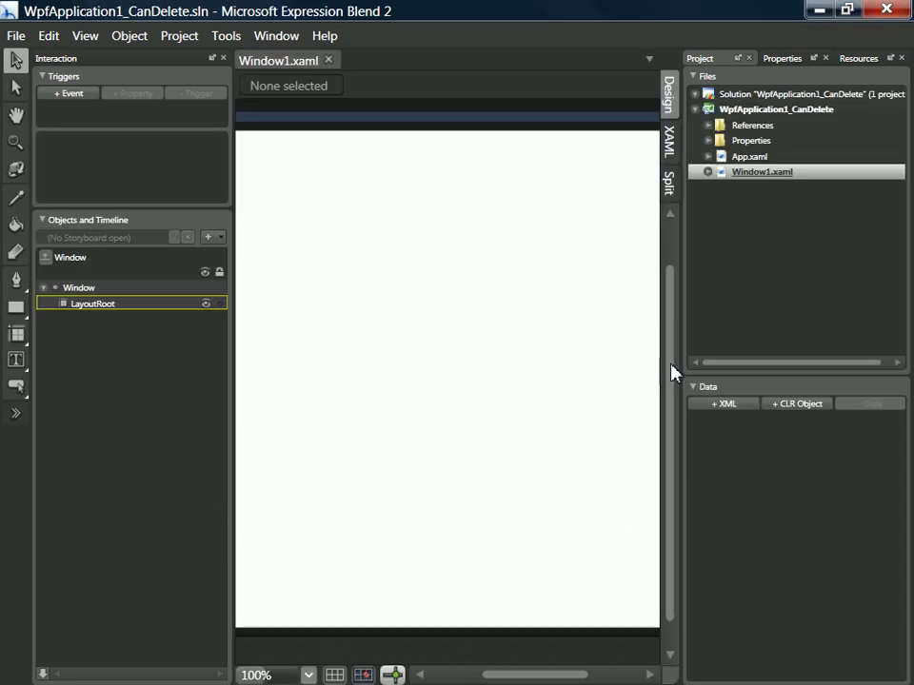
Add yog2.obj, yog2.mtl, YoghurtLabel.png and MikeO_Broad.jpg to the project
right_click(792, 112)
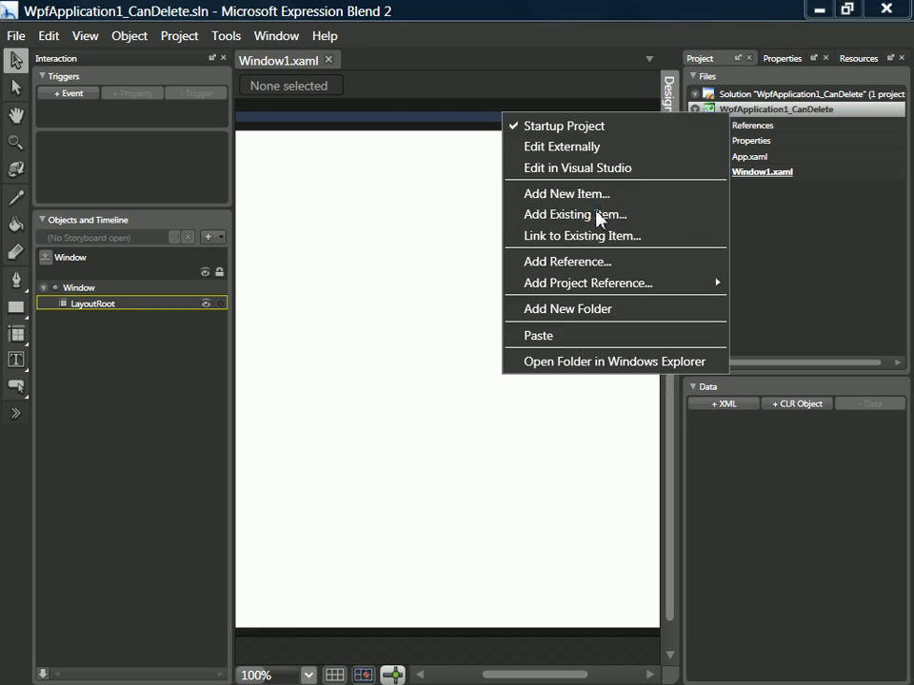
left_click(573, 214)
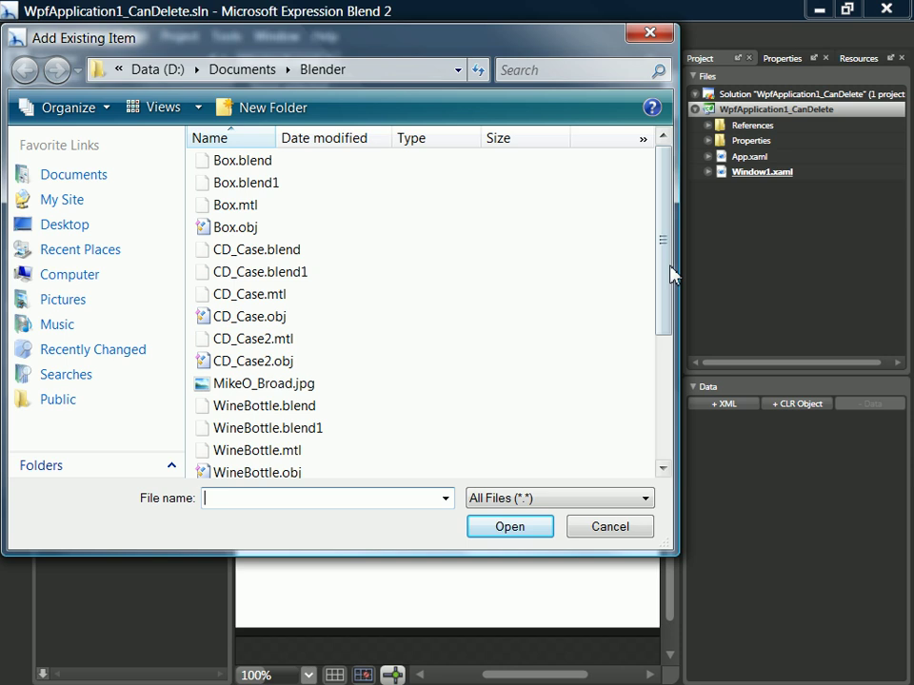
scroll("down", 3)
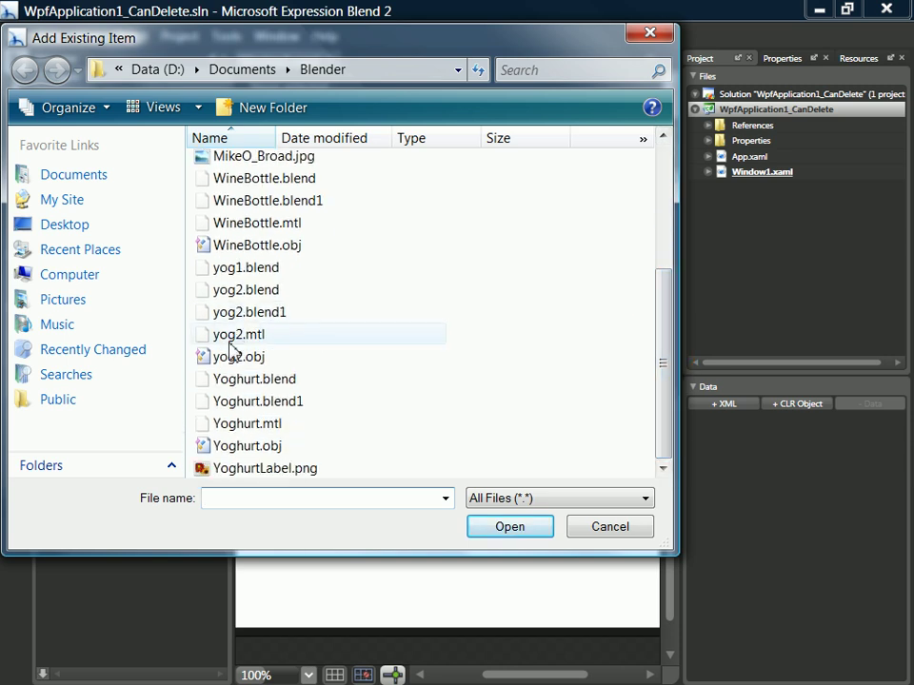
left_click(238, 356)
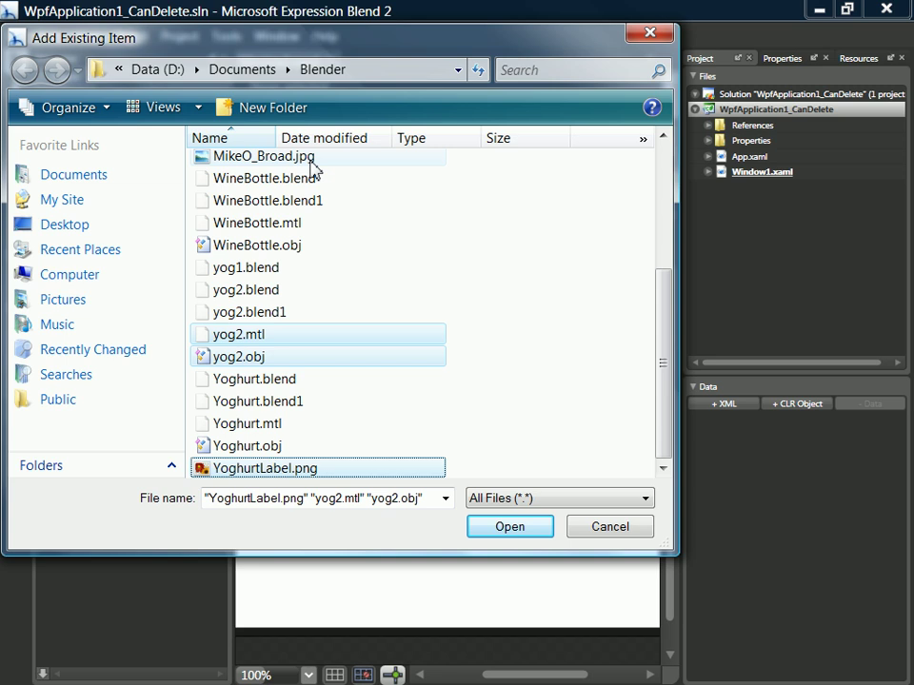
left_click(264, 156)
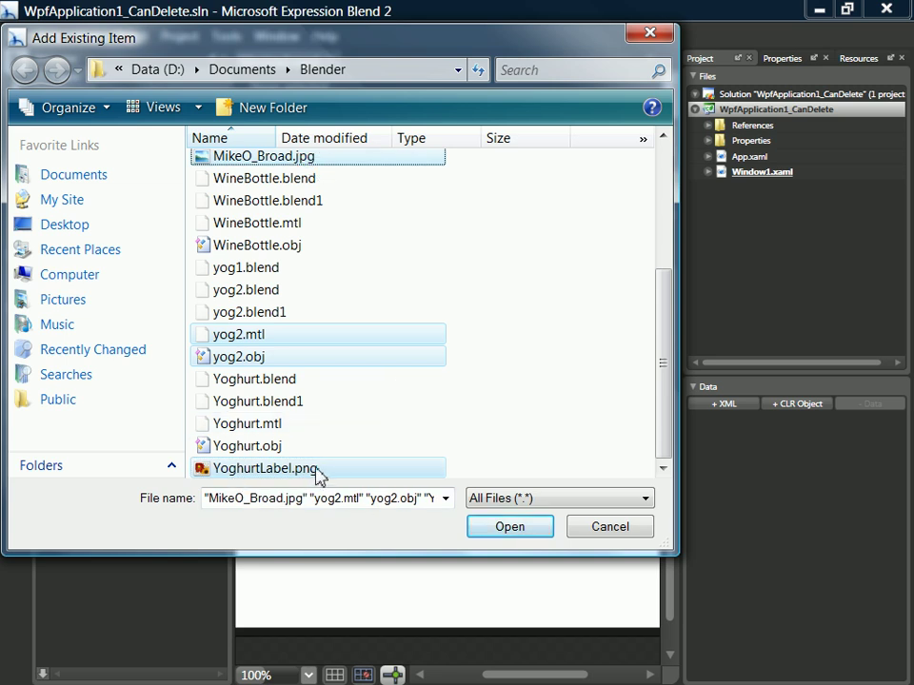
mouse_move(290, 160)
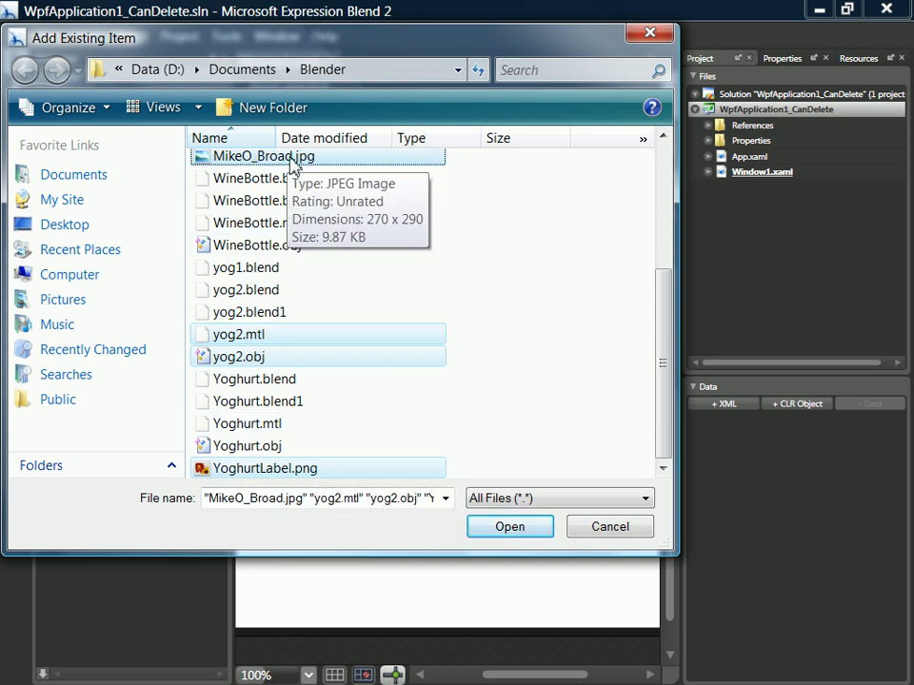
left_click(509, 526)
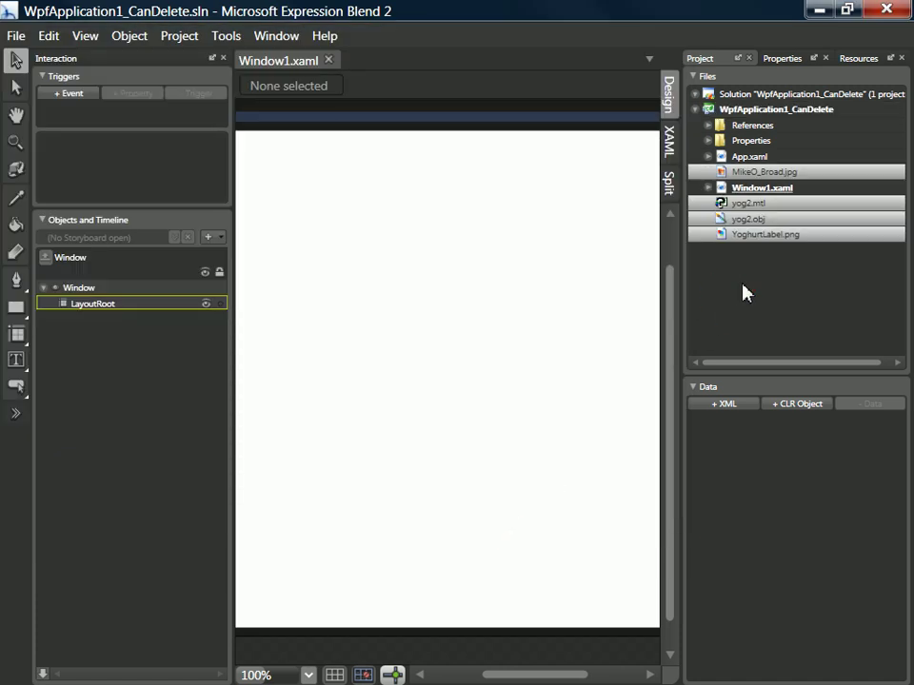
mouse_move(752, 220)
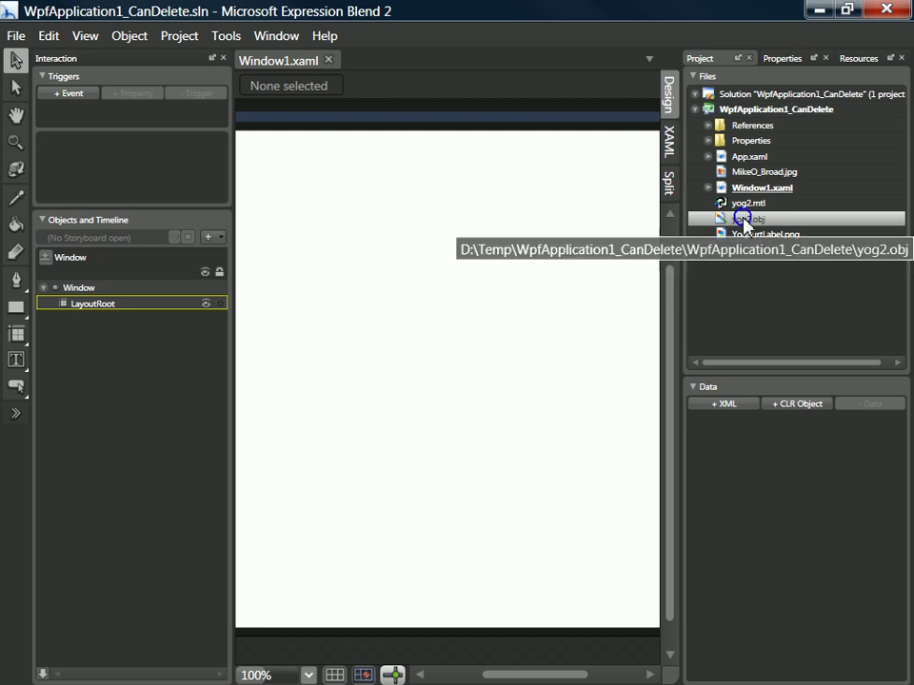
right_click(744, 218)
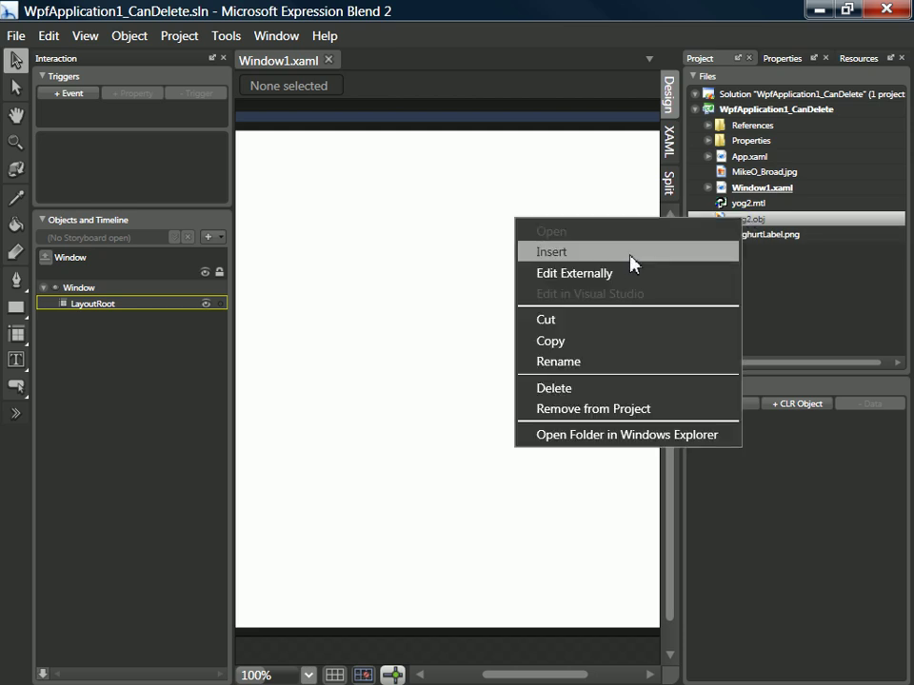
left_click(566, 245)
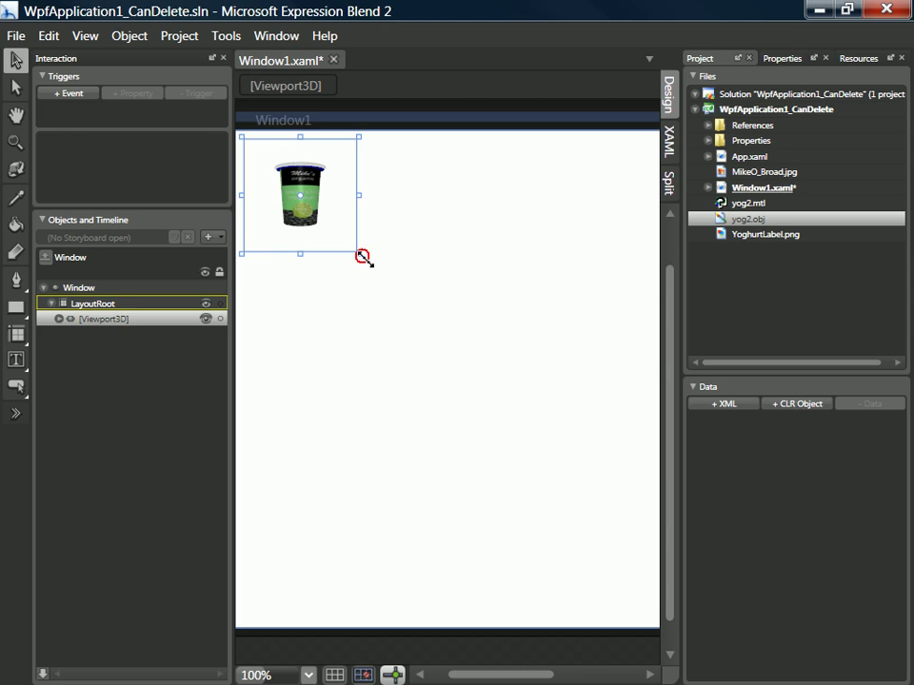
left_click_drag(365, 258, 636, 565)
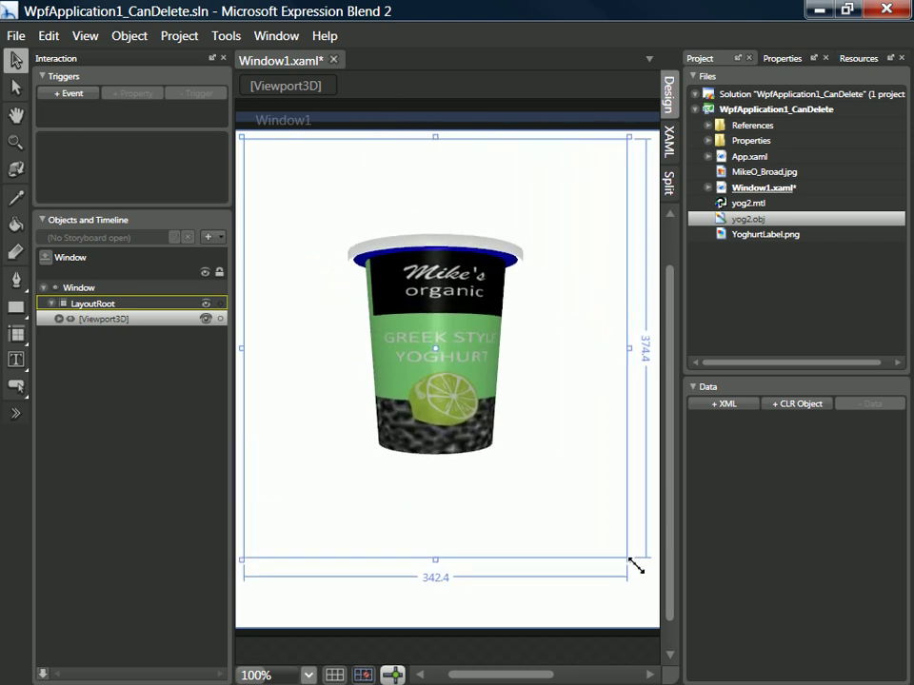
left_click_drag(631, 560, 645, 570)
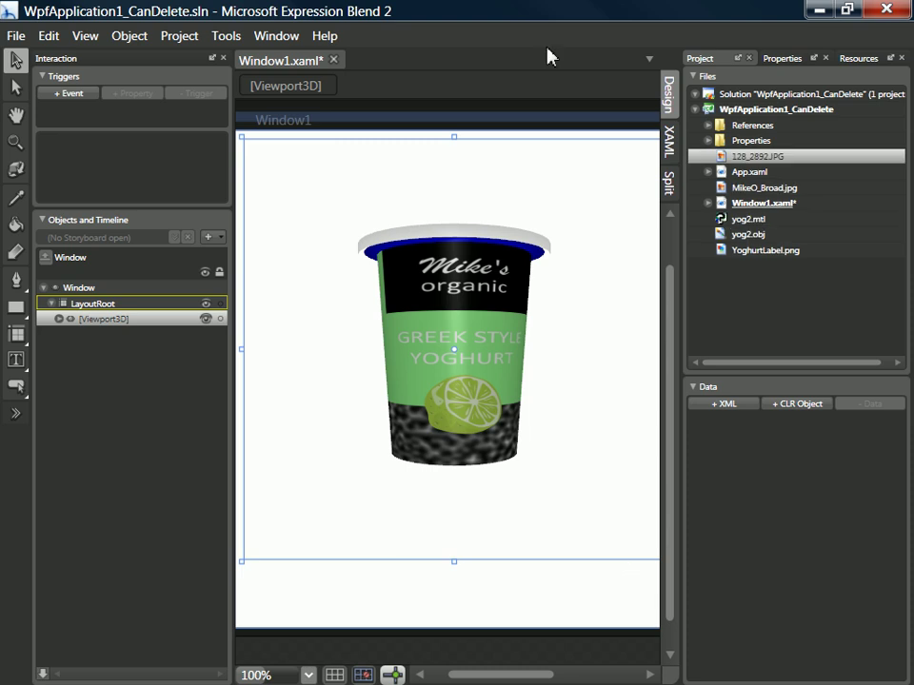
mouse_move(105, 319)
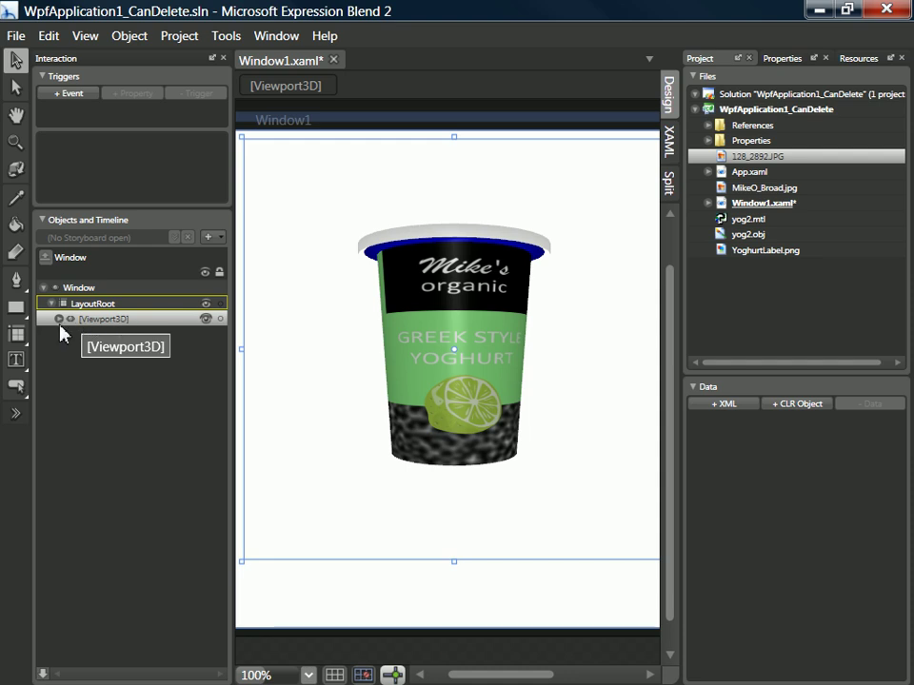
Expand Viewport3D > DefaultGroup and select the Material_001_MikeO_Broad_jpg model
left_click(55, 318)
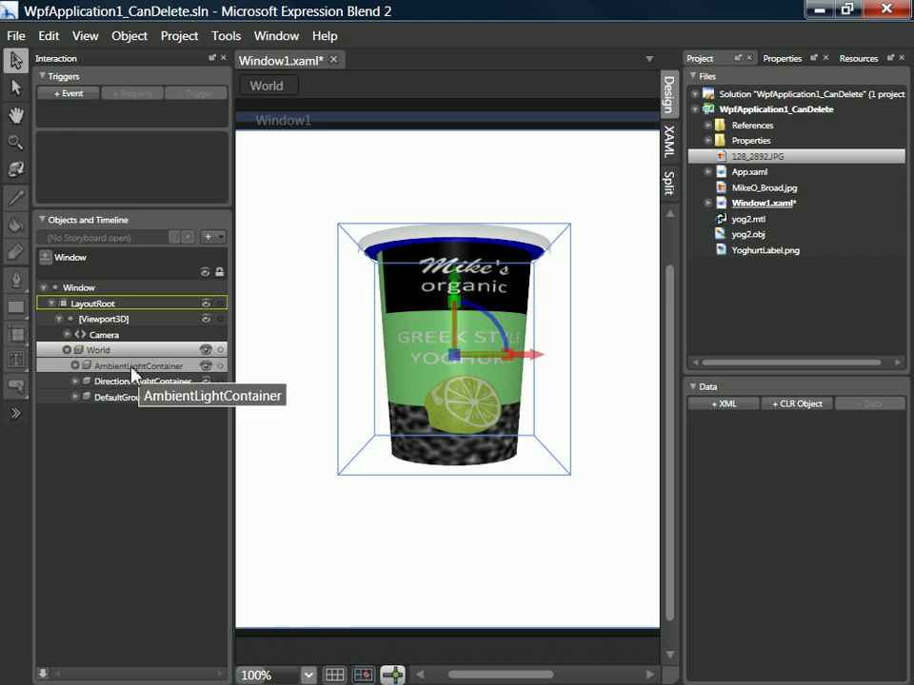
left_click(128, 381)
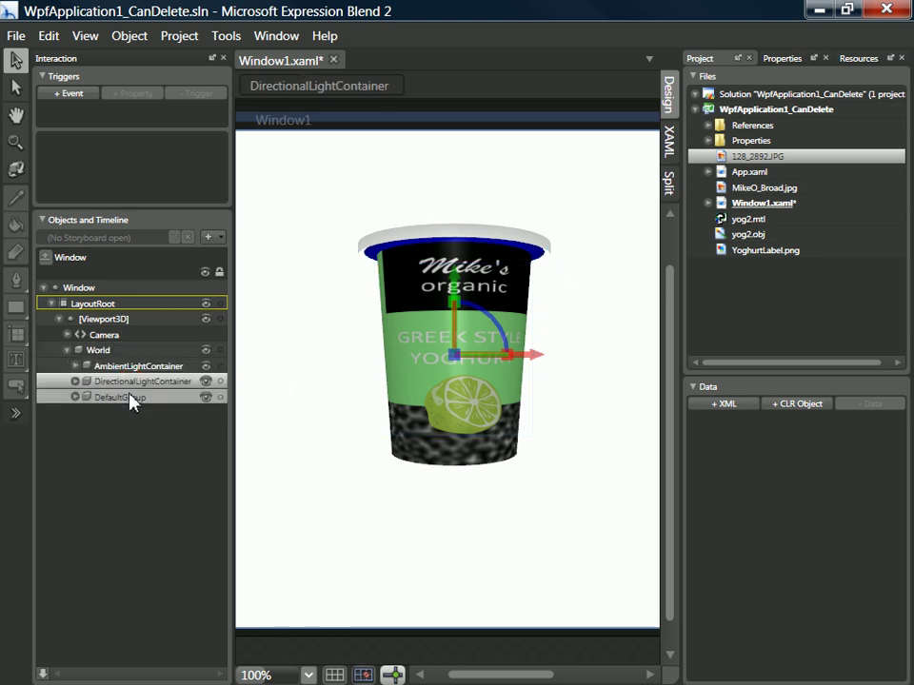
left_click(120, 397)
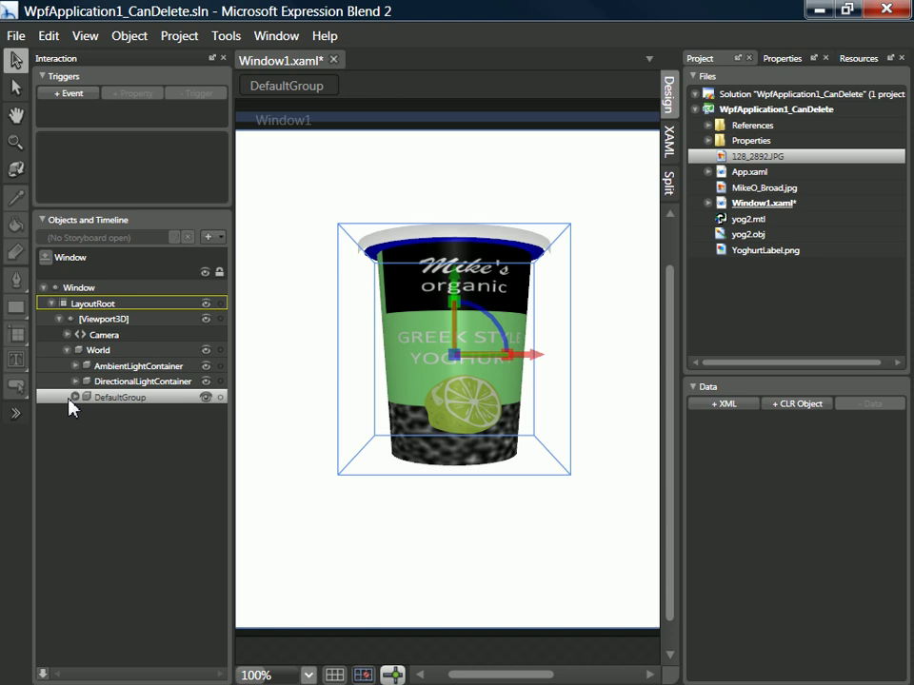
left_click(75, 397)
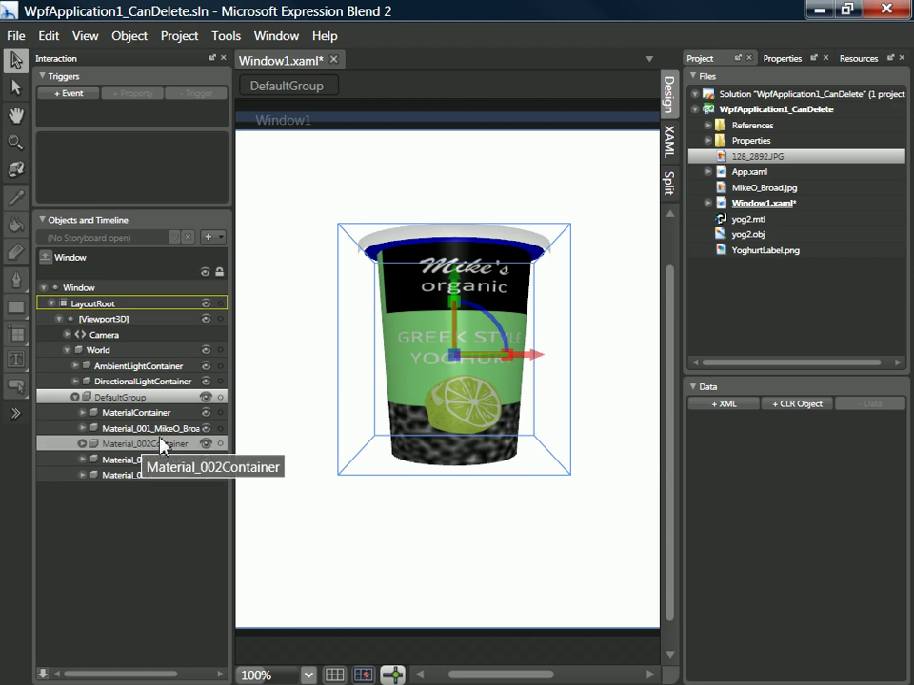
left_click(142, 428)
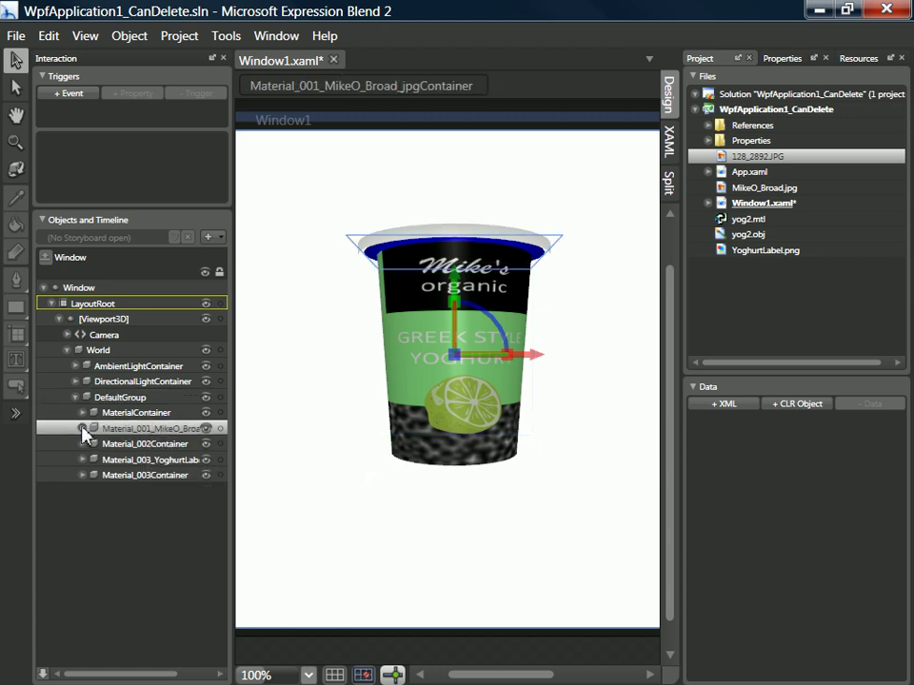
left_click(78, 427)
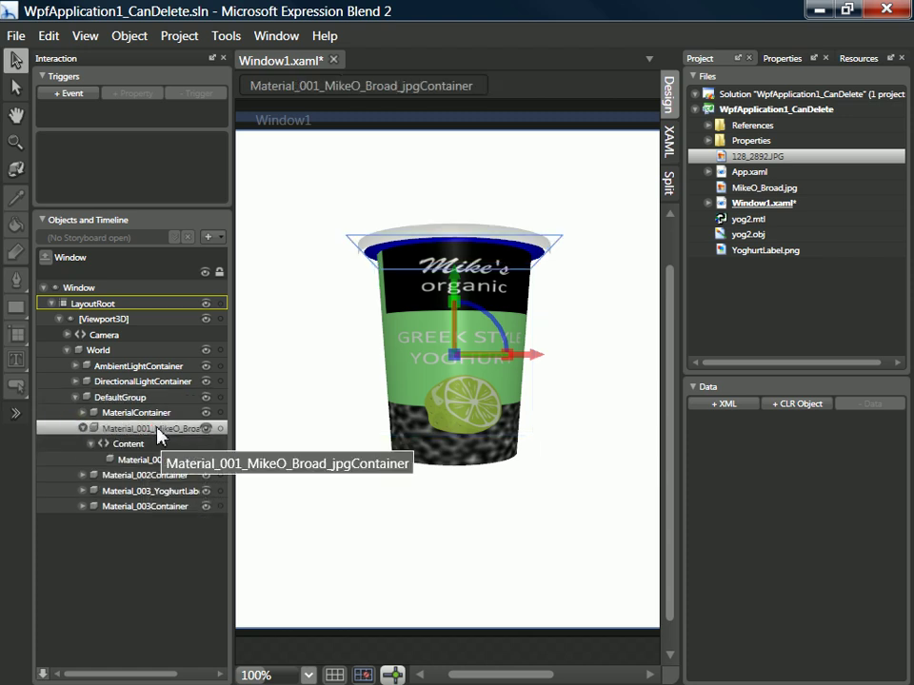
left_click(128, 443)
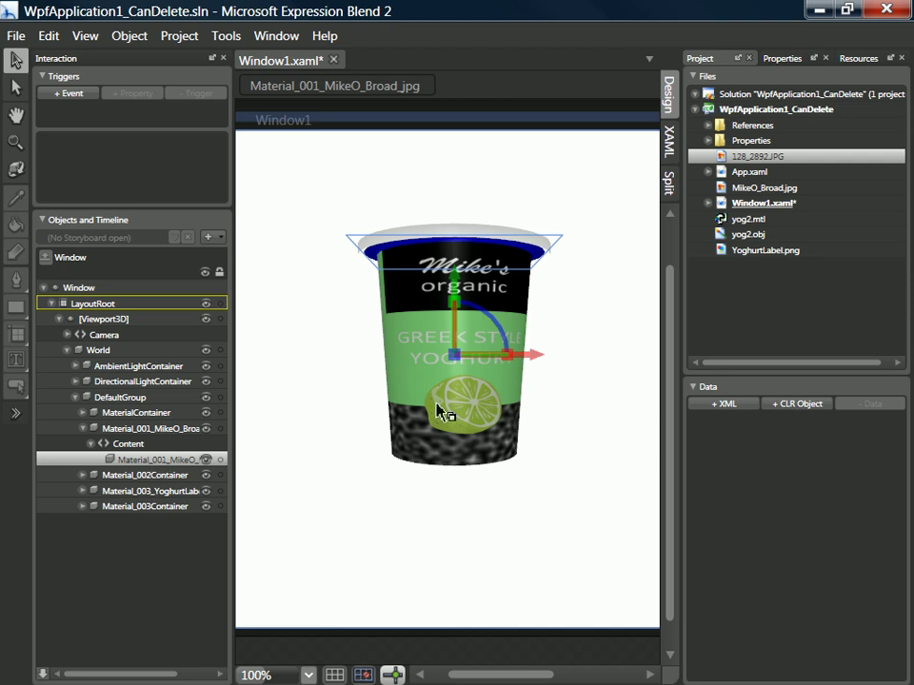
mouse_move(785, 71)
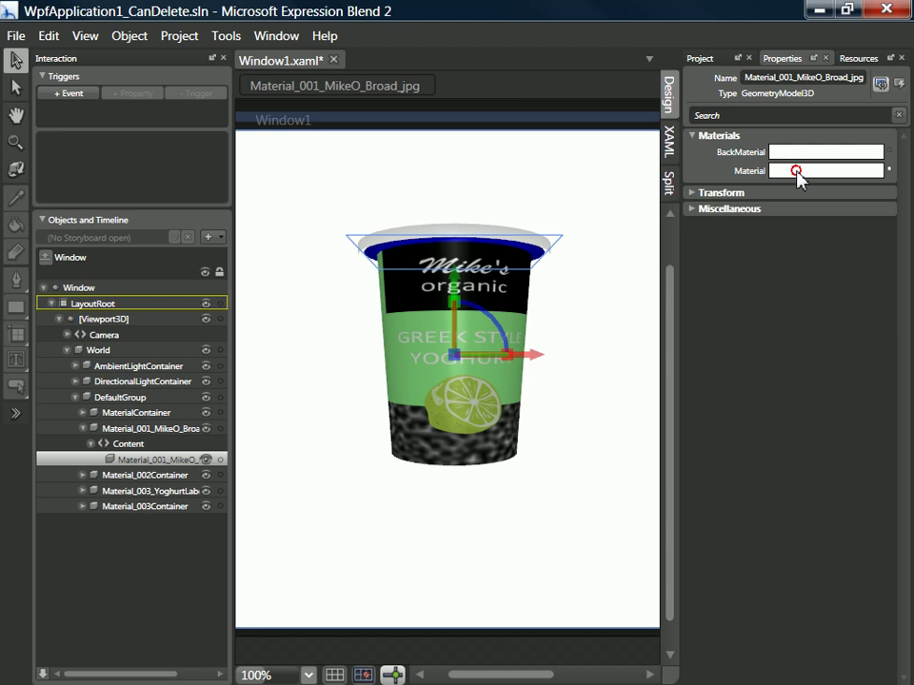
Delete the Emissive and Specular layers from the Material_003_YoghurtLabel model's material
left_click(797, 172)
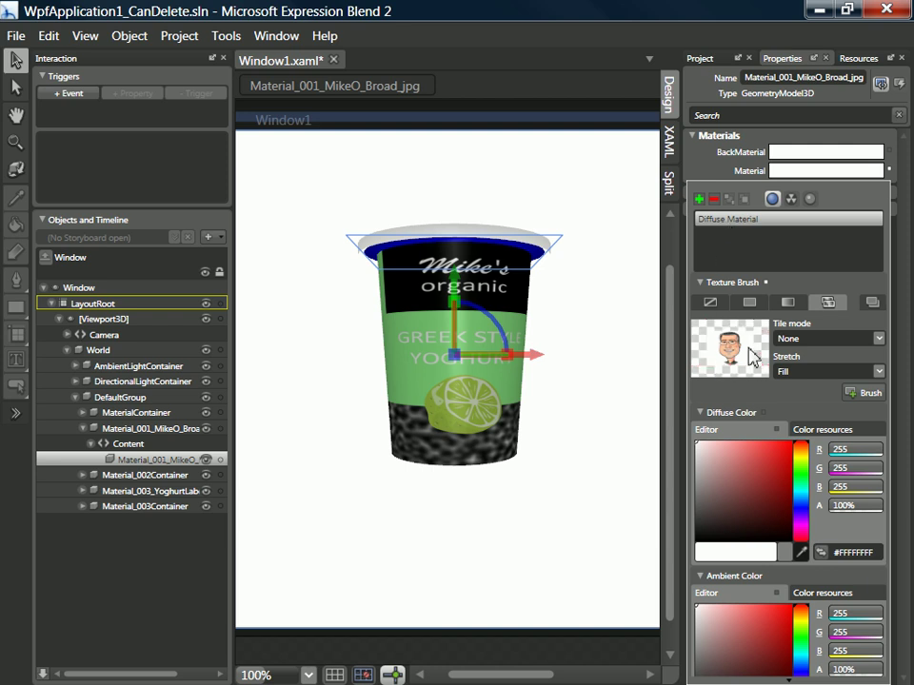
mouse_move(741, 356)
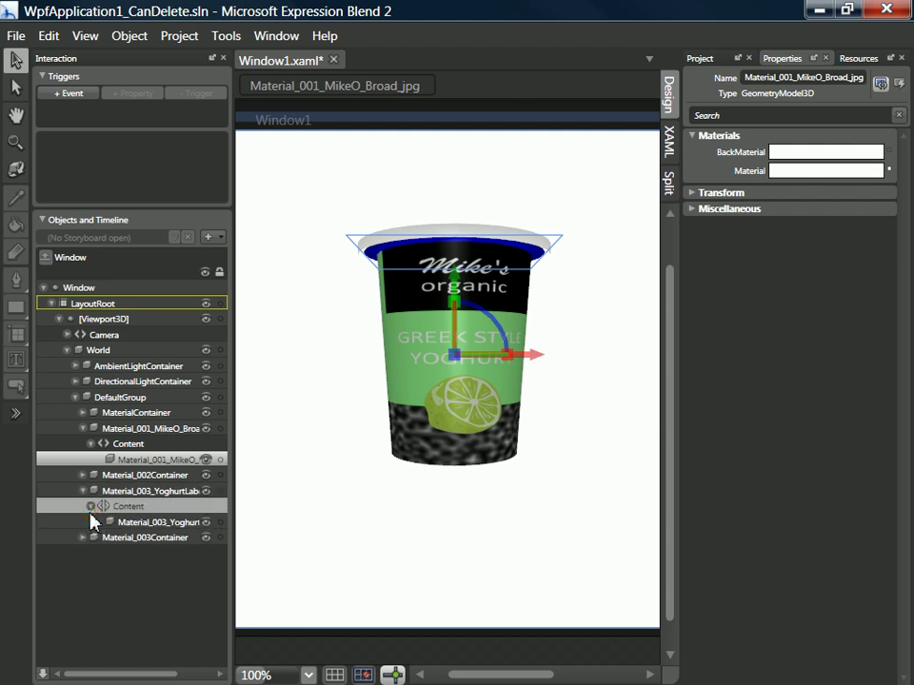
left_click(148, 520)
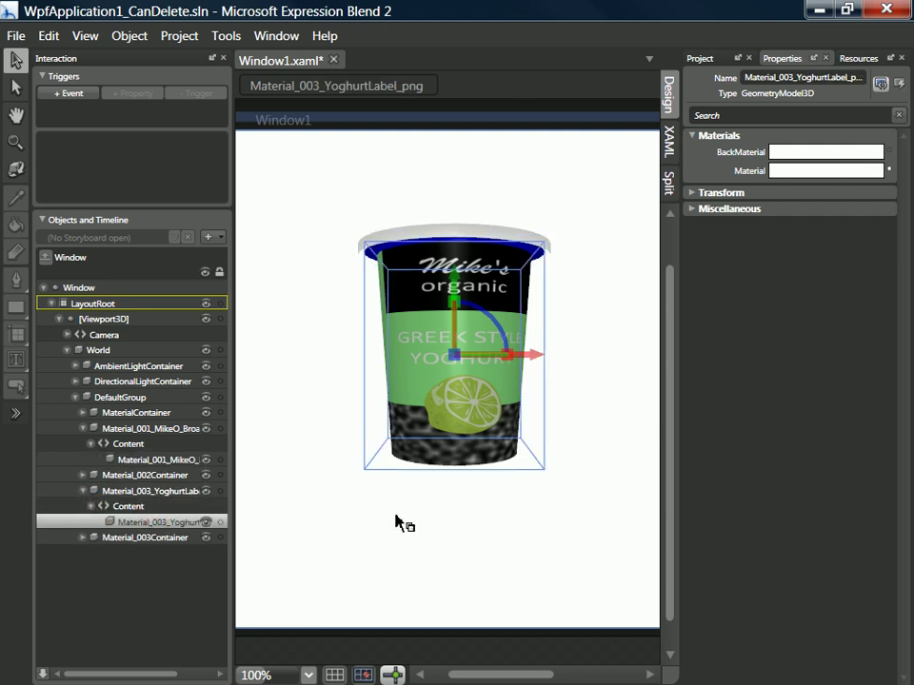
mouse_move(784, 173)
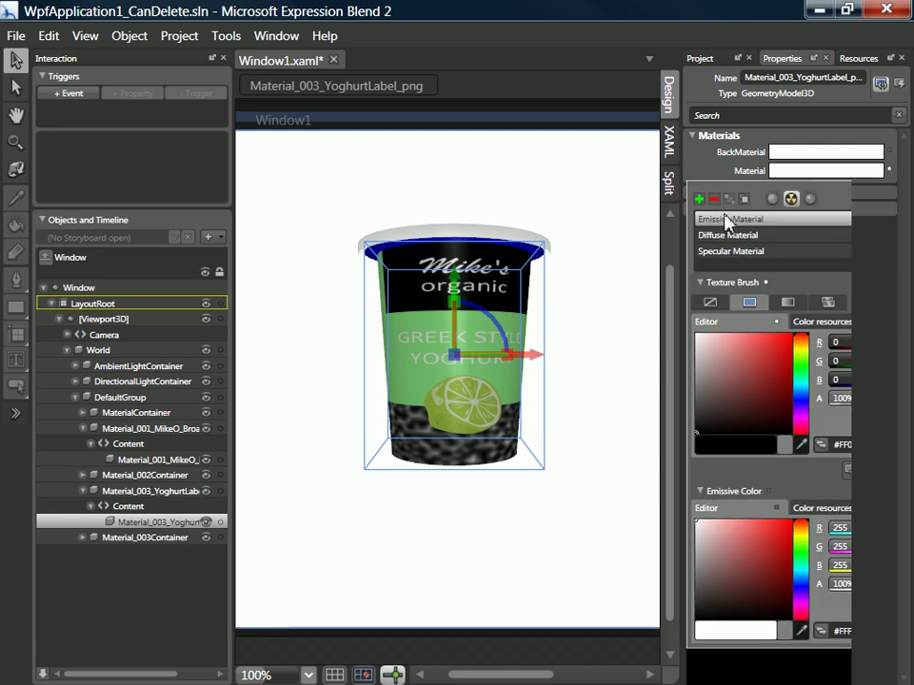
left_click(728, 235)
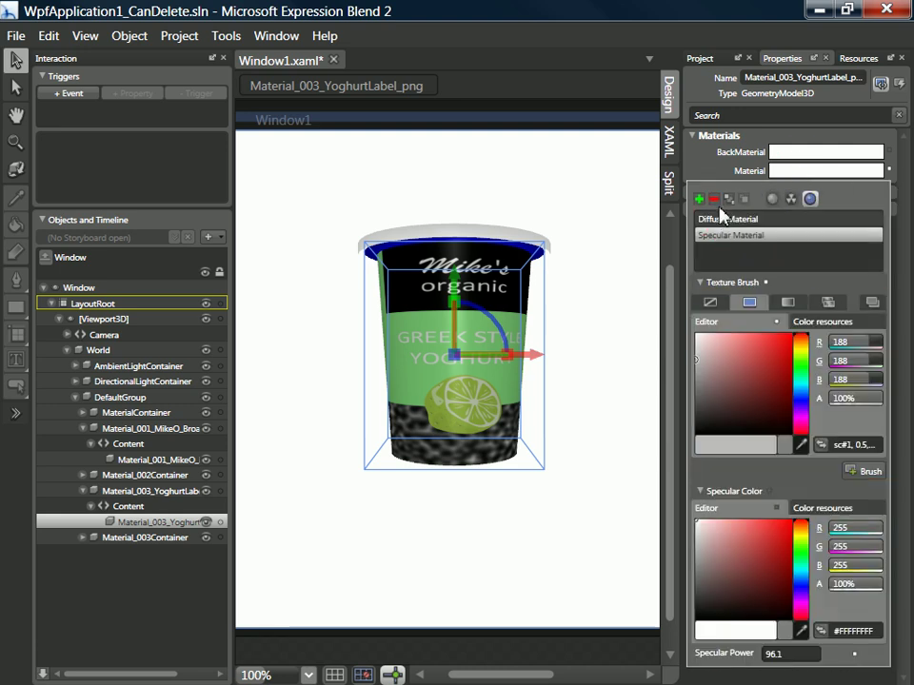
left_click(830, 302)
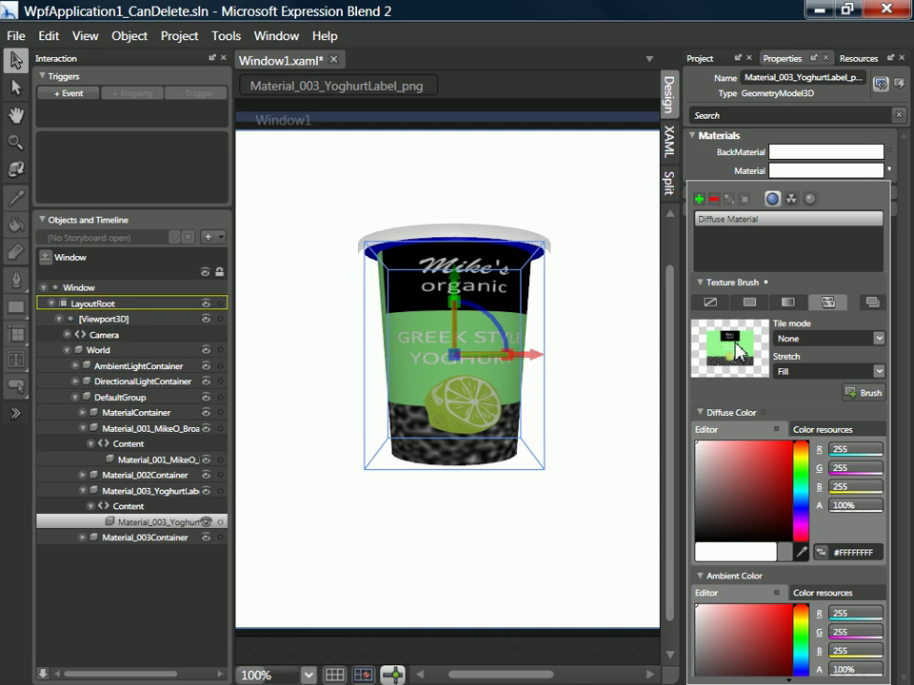
left_click(695, 58)
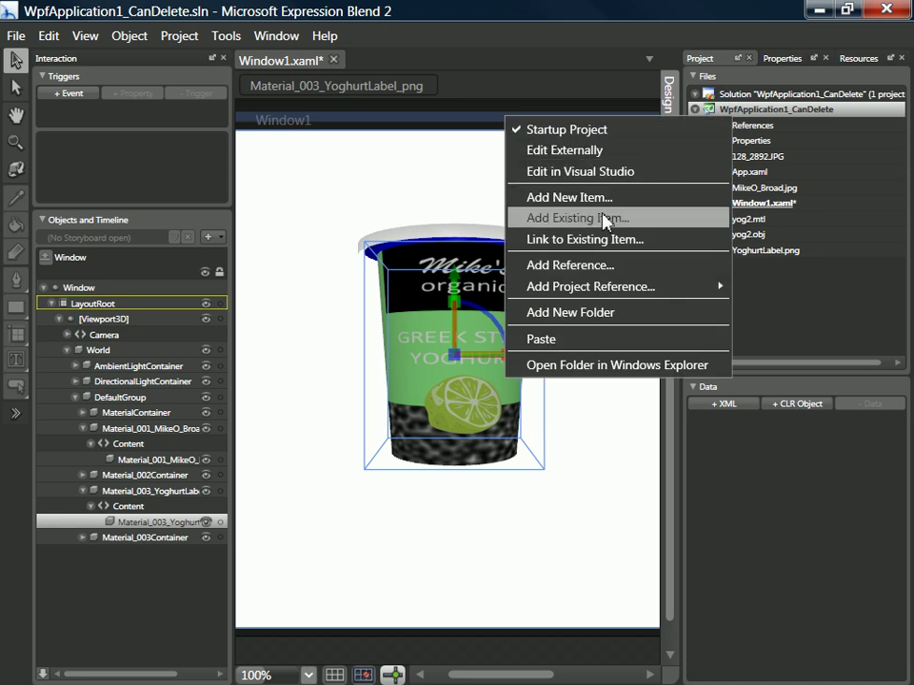
Add 128_2892.JPG to the project, overwriting the existing copy
left_click(575, 218)
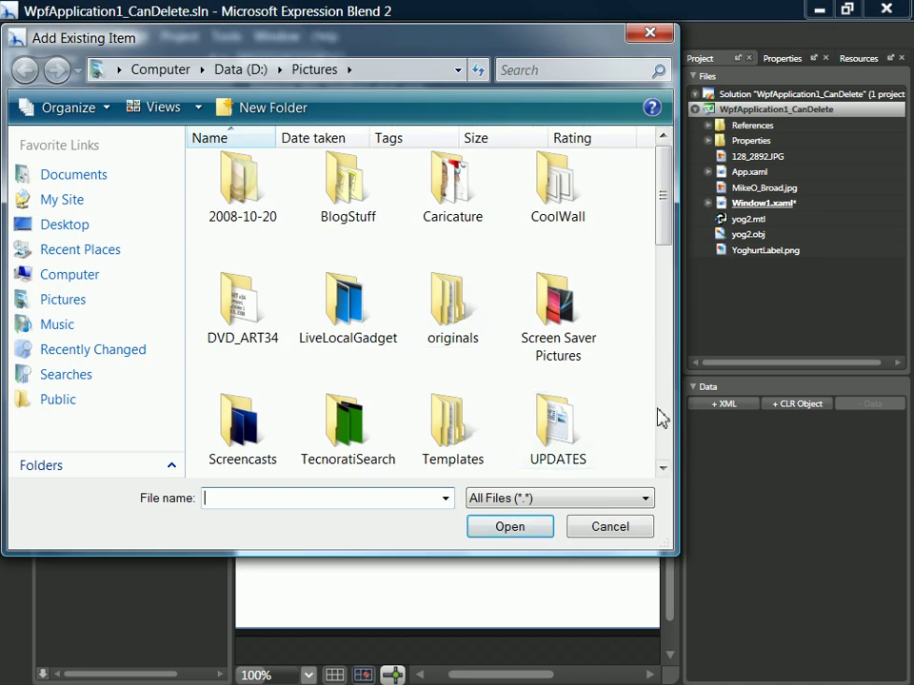
left_click(510, 527)
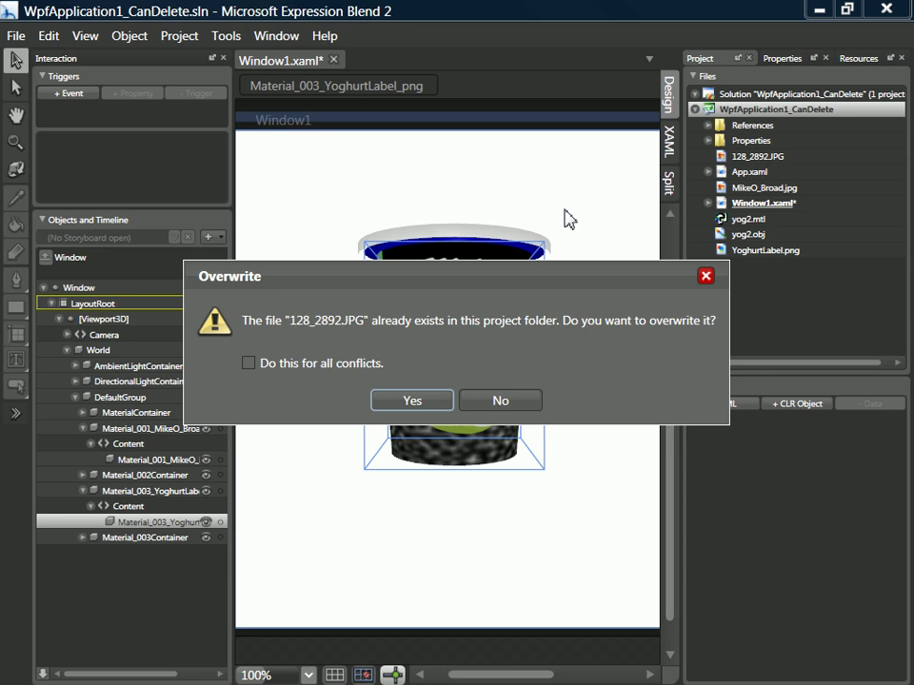
left_click(412, 400)
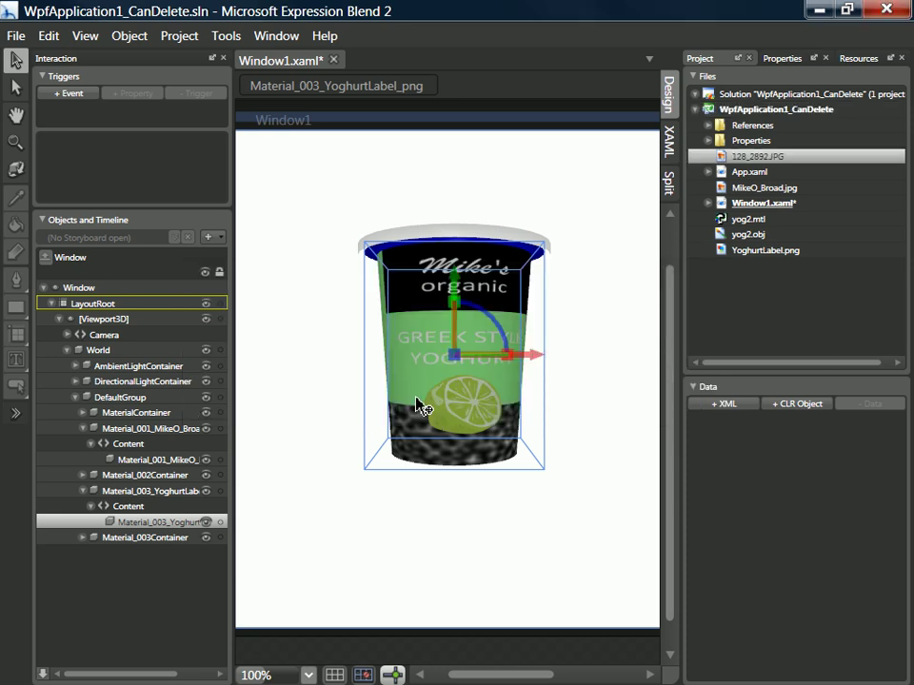
mouse_move(771, 167)
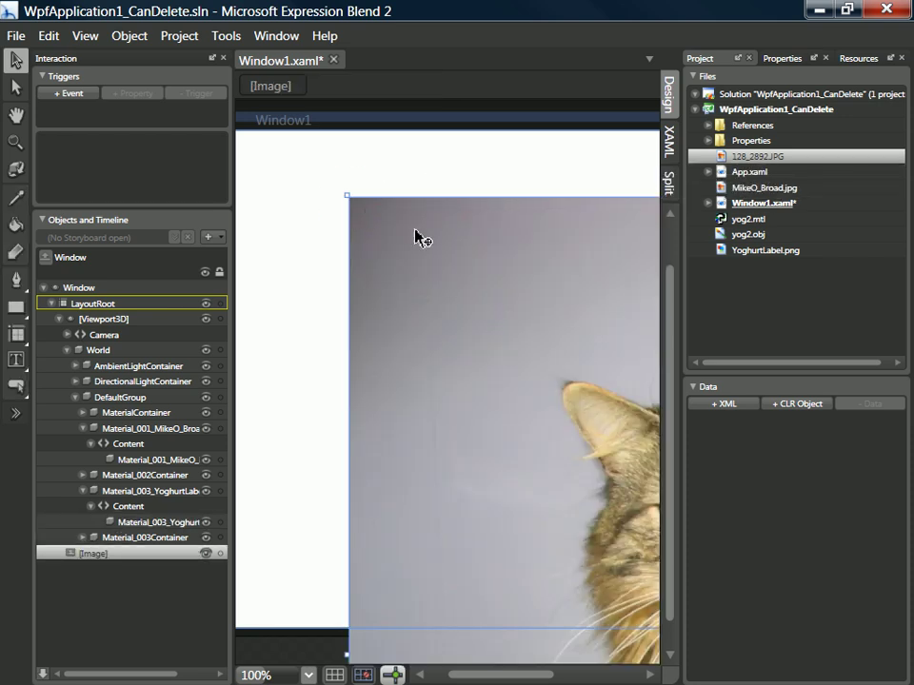
Make an ImageBrush resource named Rory from the cat photo
left_click(225, 36)
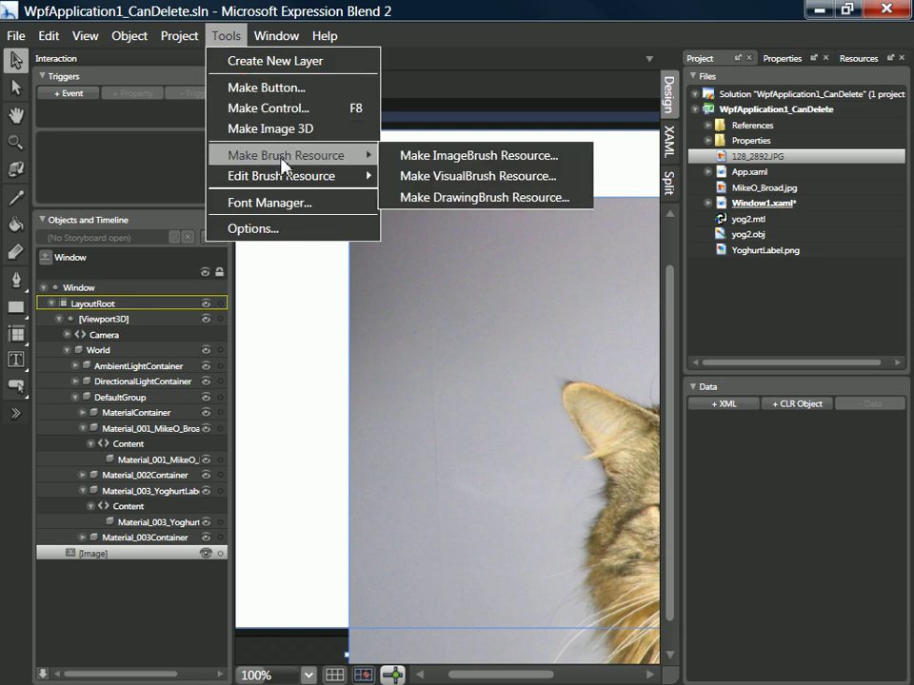
left_click(479, 155)
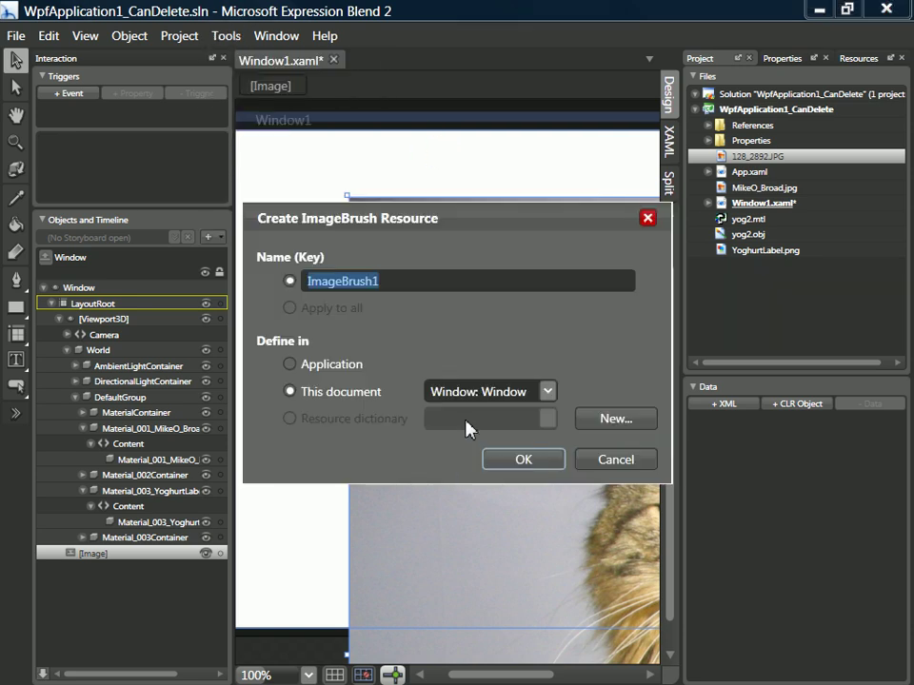
type("Rory")
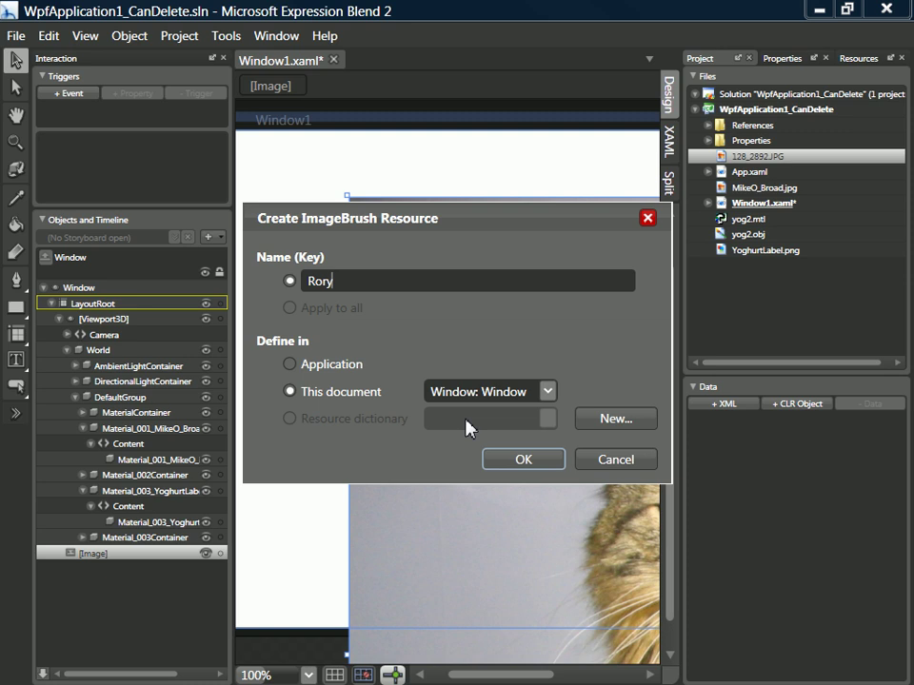
left_click(523, 459)
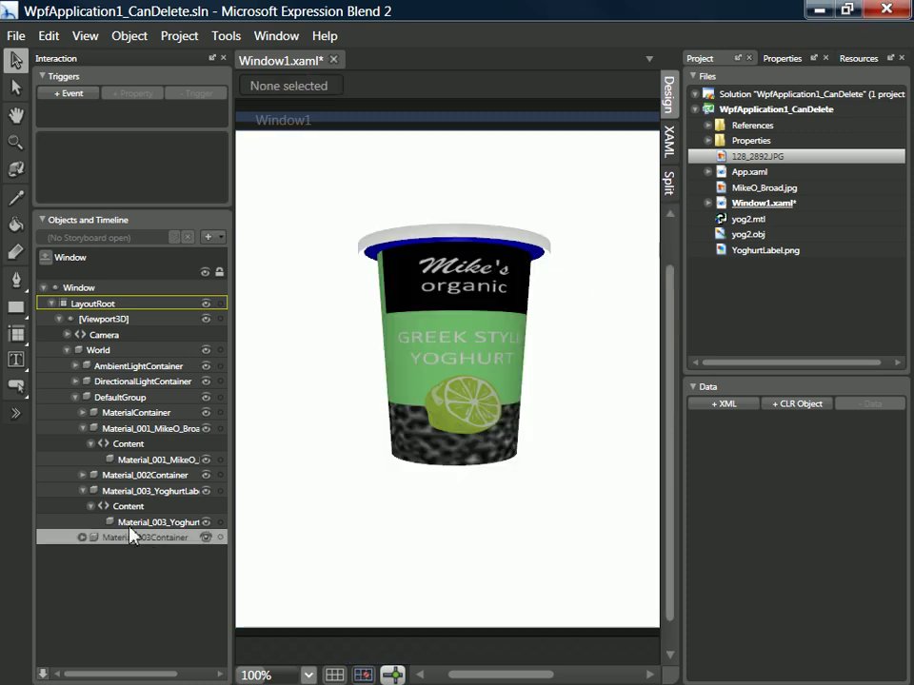
Apply the Rory brush to the yoghurt label model, then rotate the cup's DefaultGroup
left_click(146, 521)
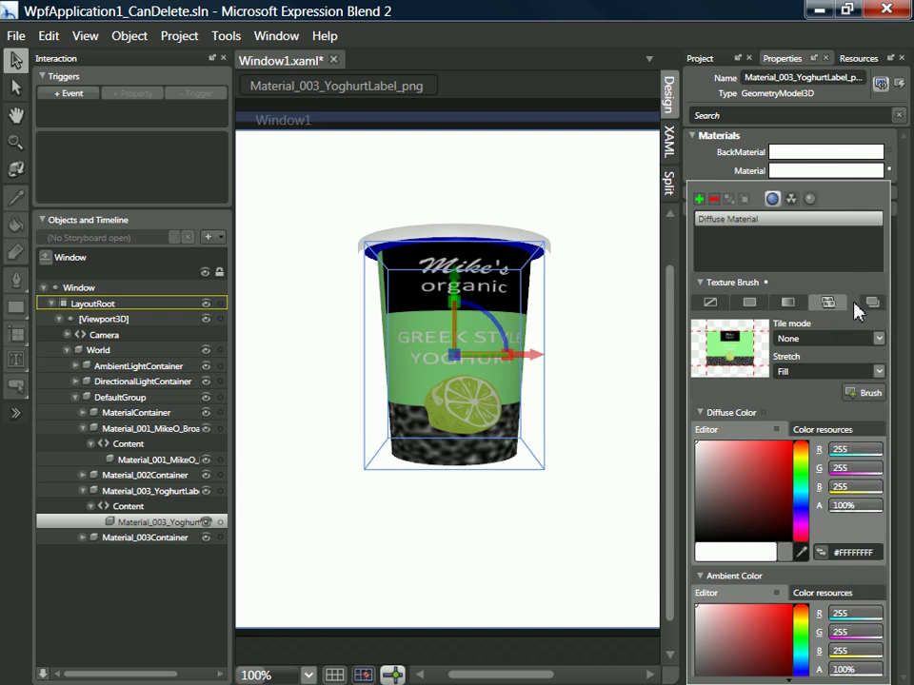
left_click(896, 302)
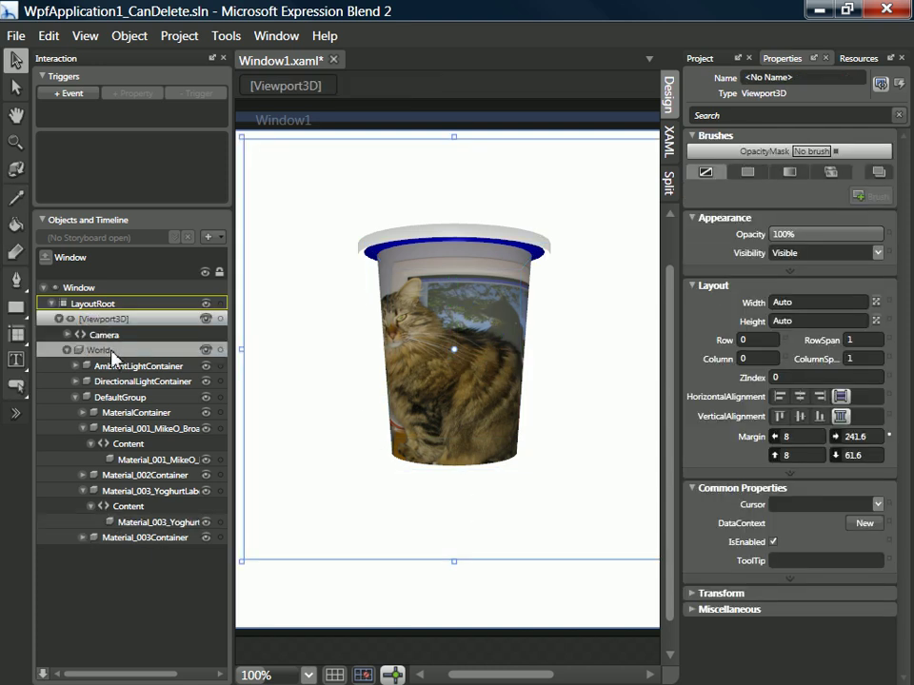
left_click(115, 396)
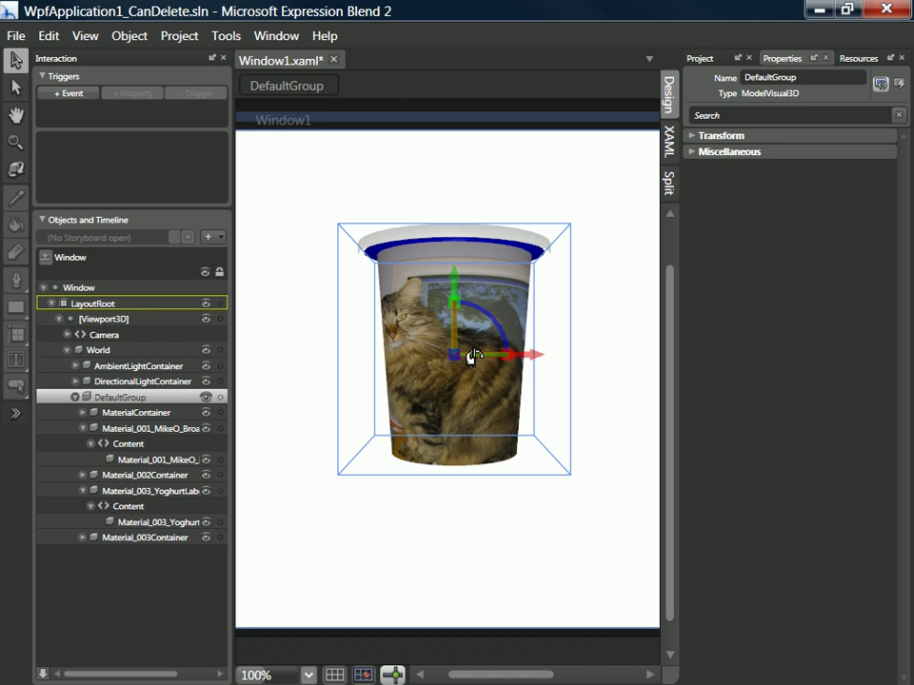
left_click_drag(471, 357, 455, 357)
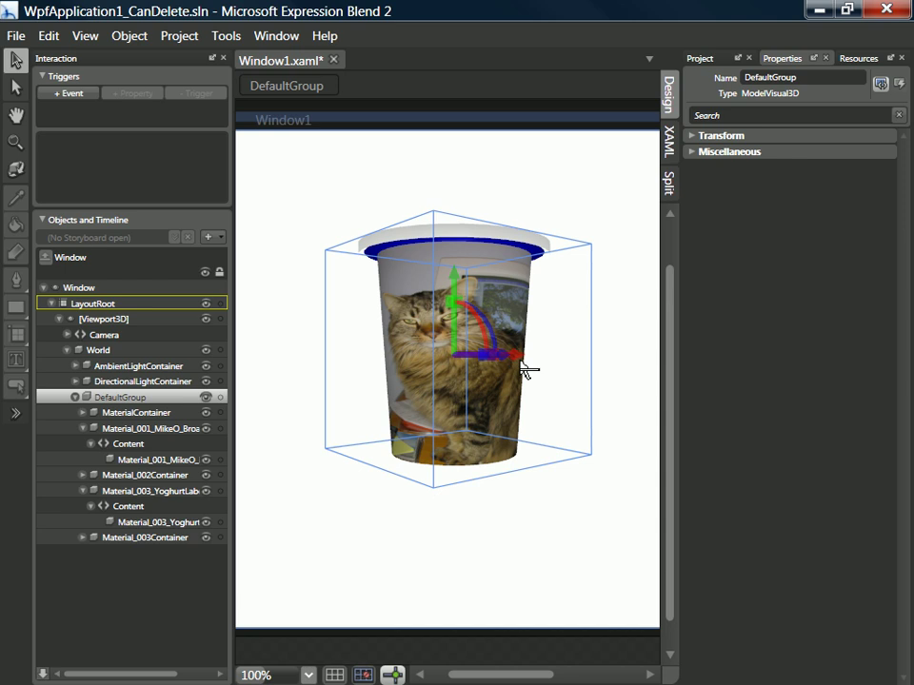
Select Material_003_YoghurtLabel to restore its label artwork, then reselect DefaultGroup
left_click(159, 522)
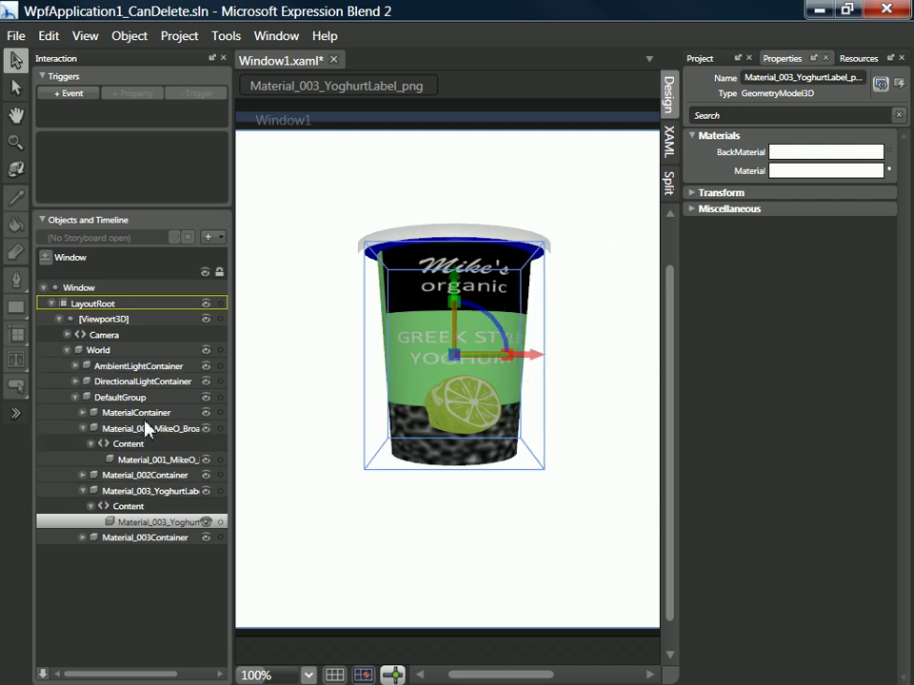
left_click(121, 397)
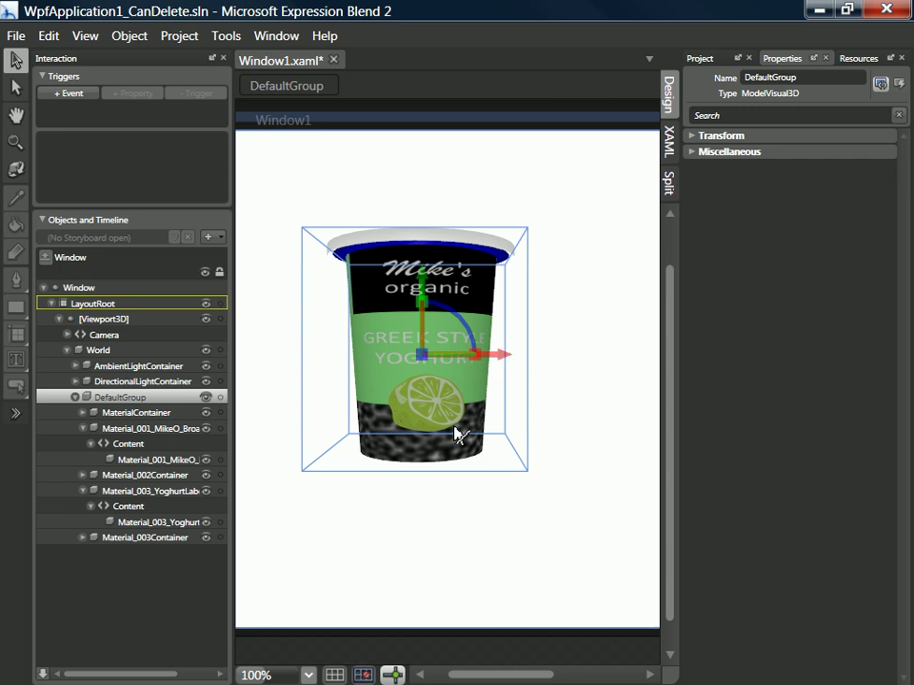
mouse_move(419, 138)
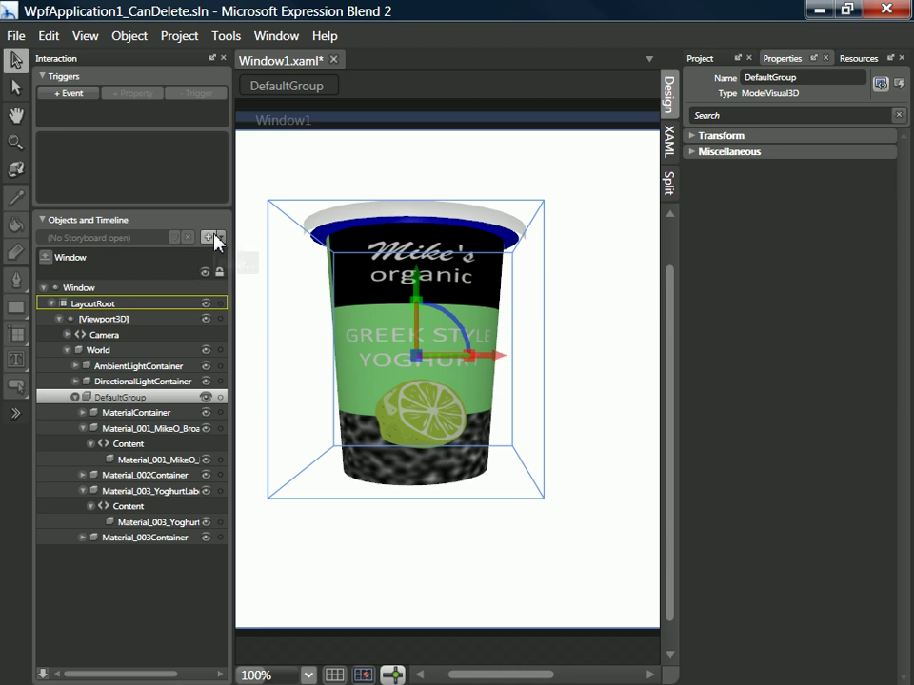
Create Storyboard1, move the playhead later, and preview the cup rotation
left_click(212, 238)
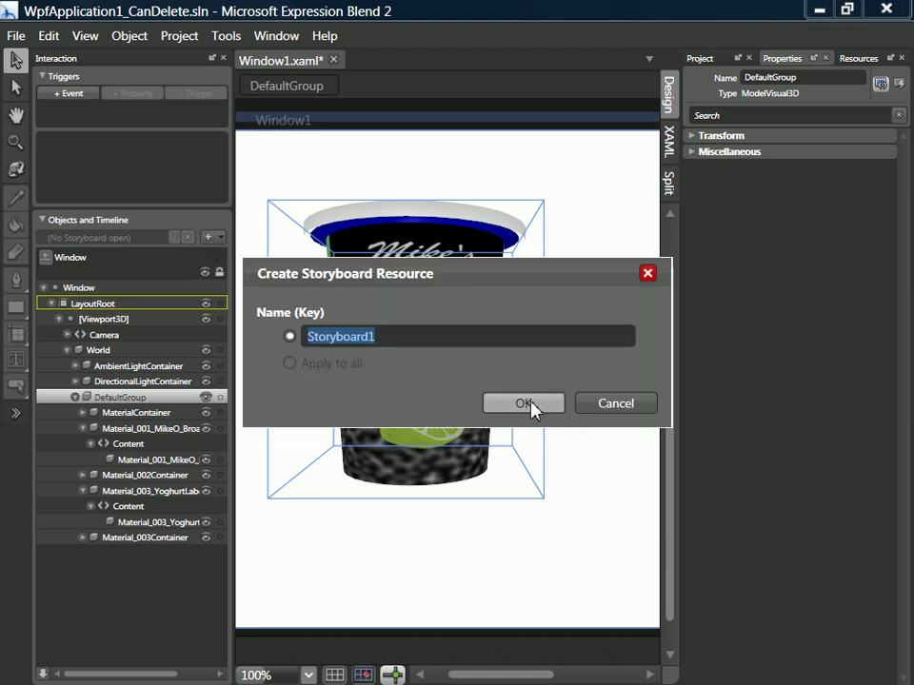
left_click(523, 404)
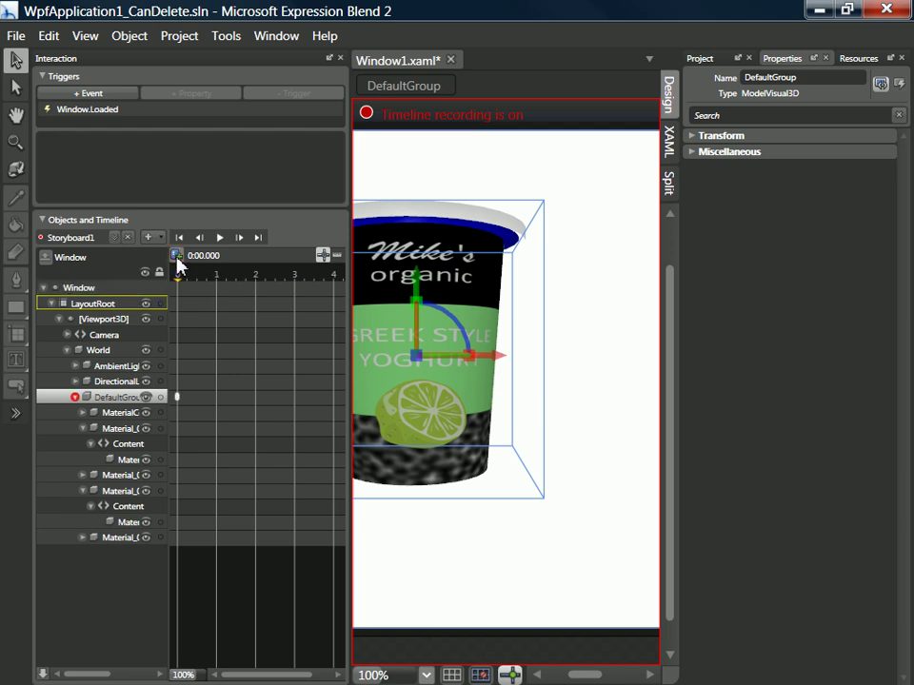
mouse_move(304, 279)
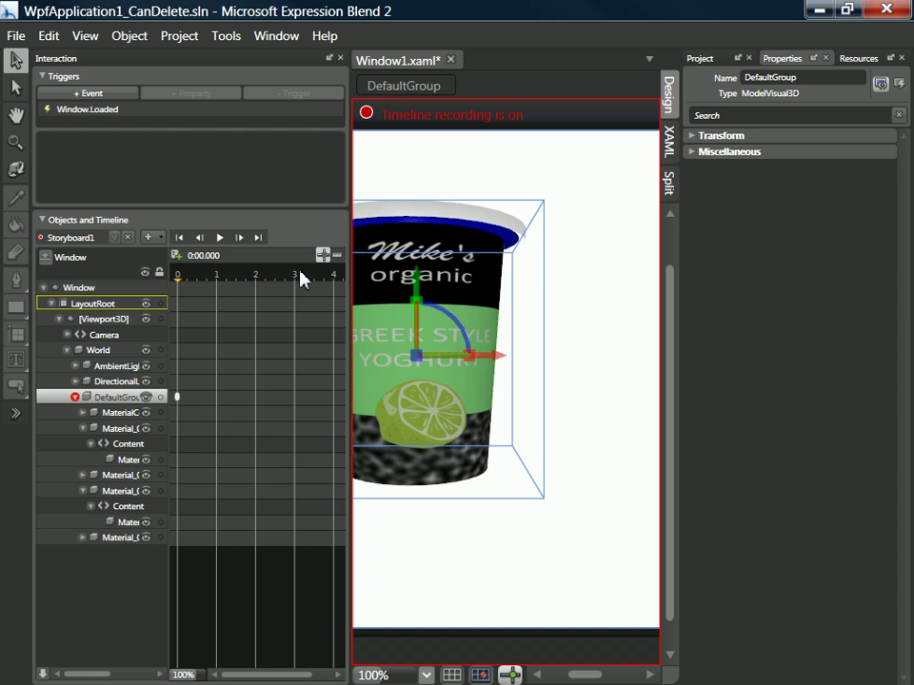
left_click(295, 274)
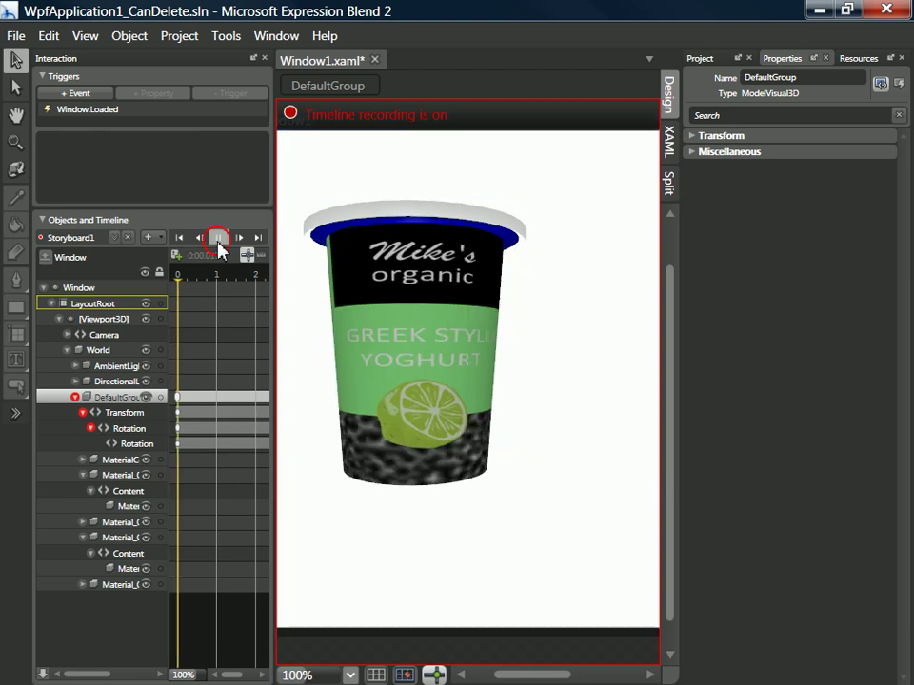
left_click(218, 237)
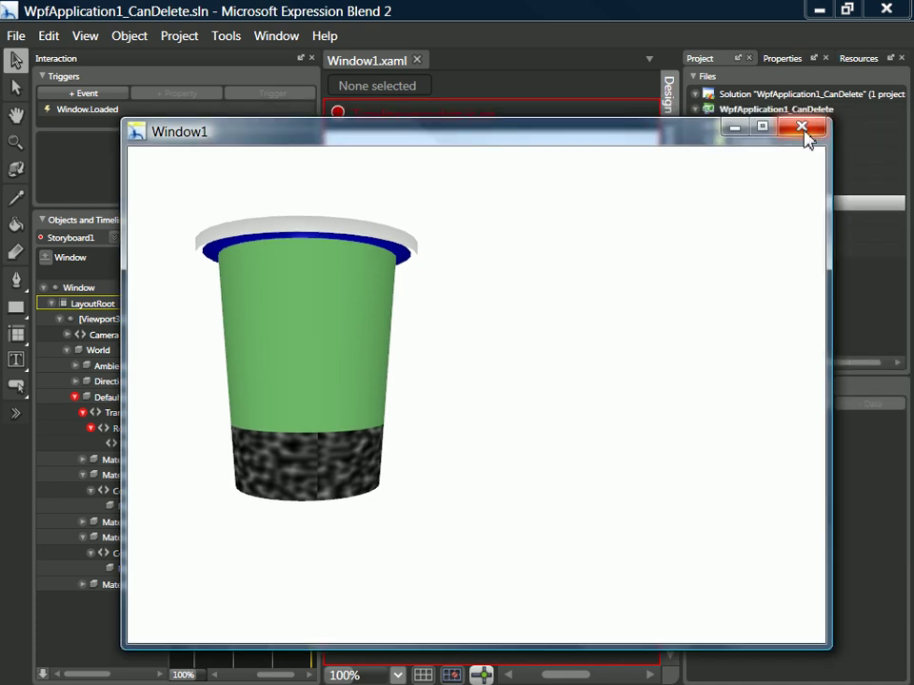
Close the running Window1 test app and stop recording into Storyboard1
left_click(803, 133)
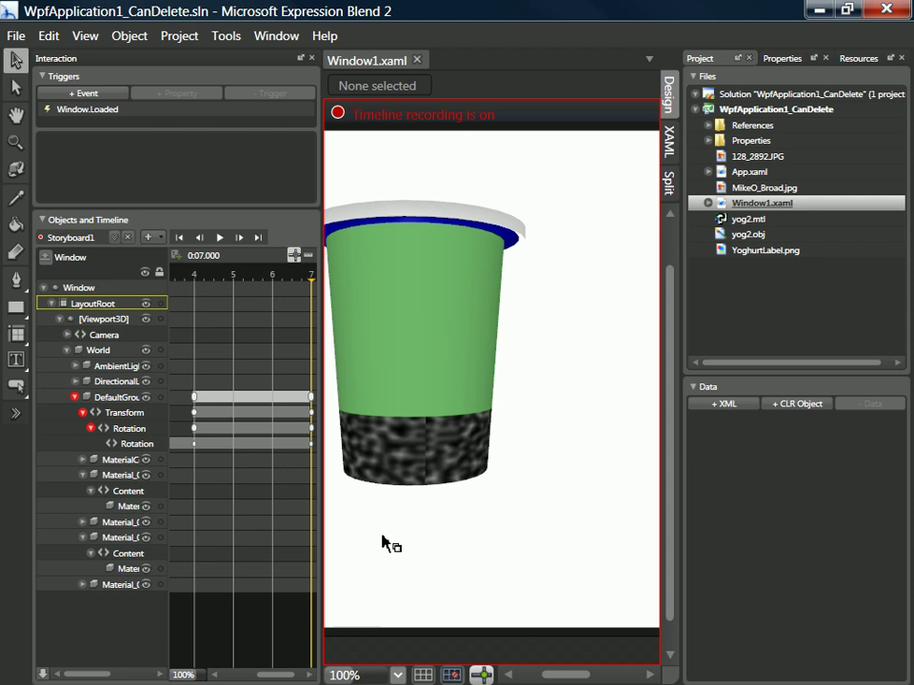
mouse_move(339, 115)
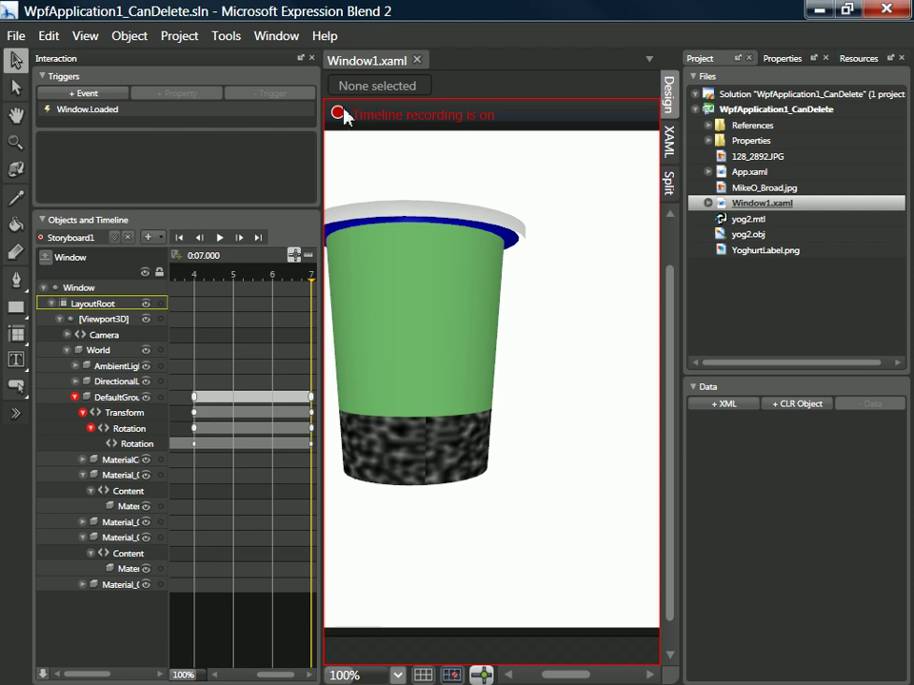
left_click(337, 114)
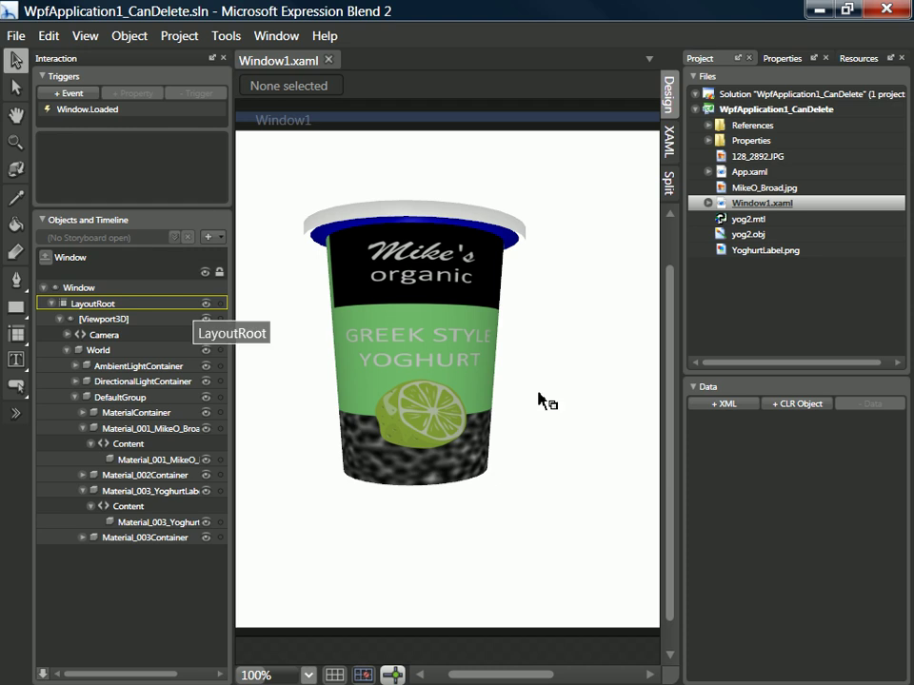
mouse_move(485, 420)
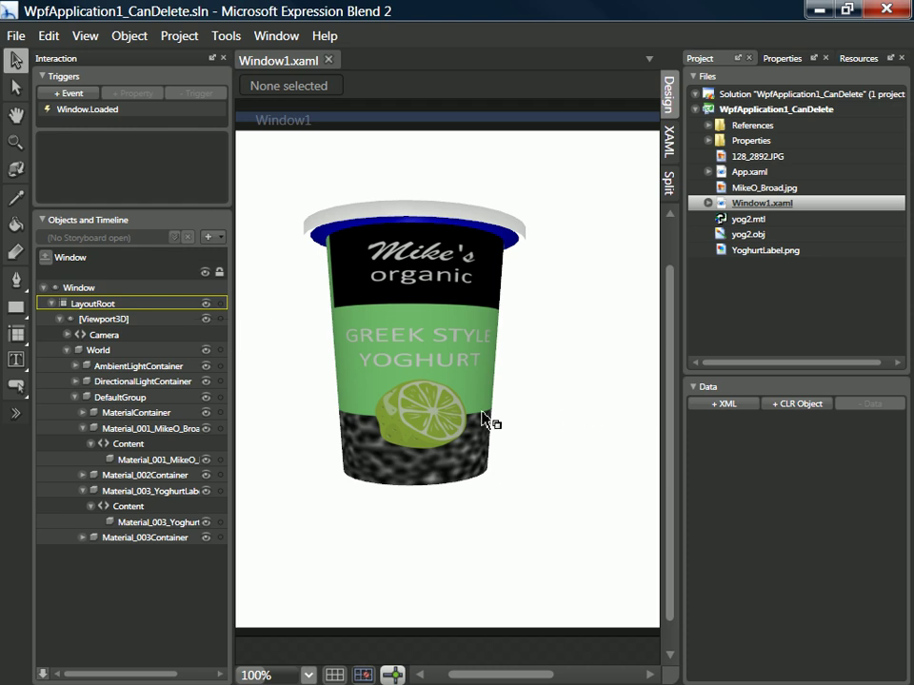
mouse_move(769, 131)
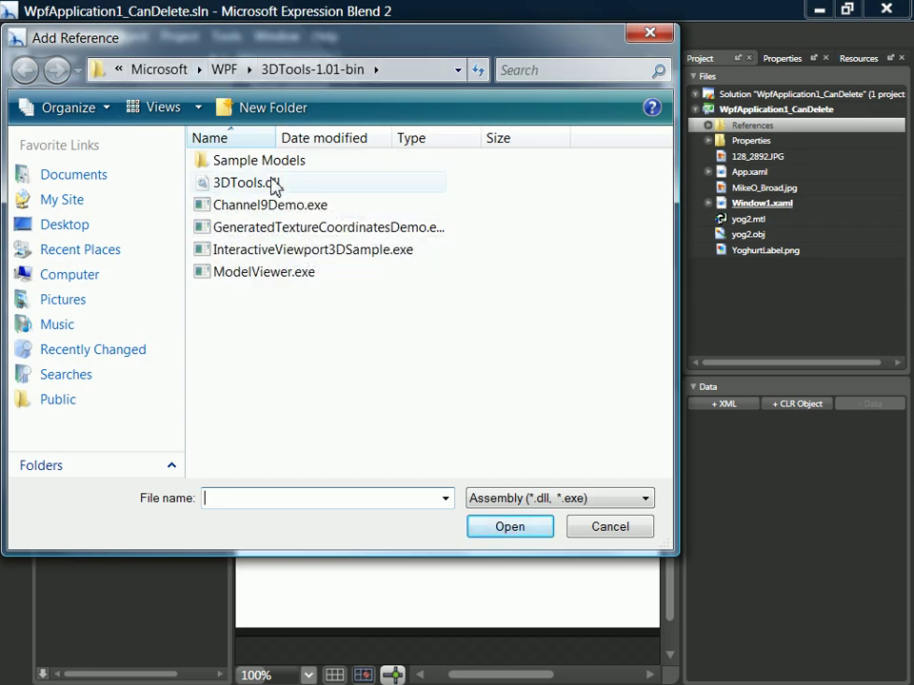
Add 3DTools.dll from 3DTools-1.01-bin as a project reference
left_click(245, 182)
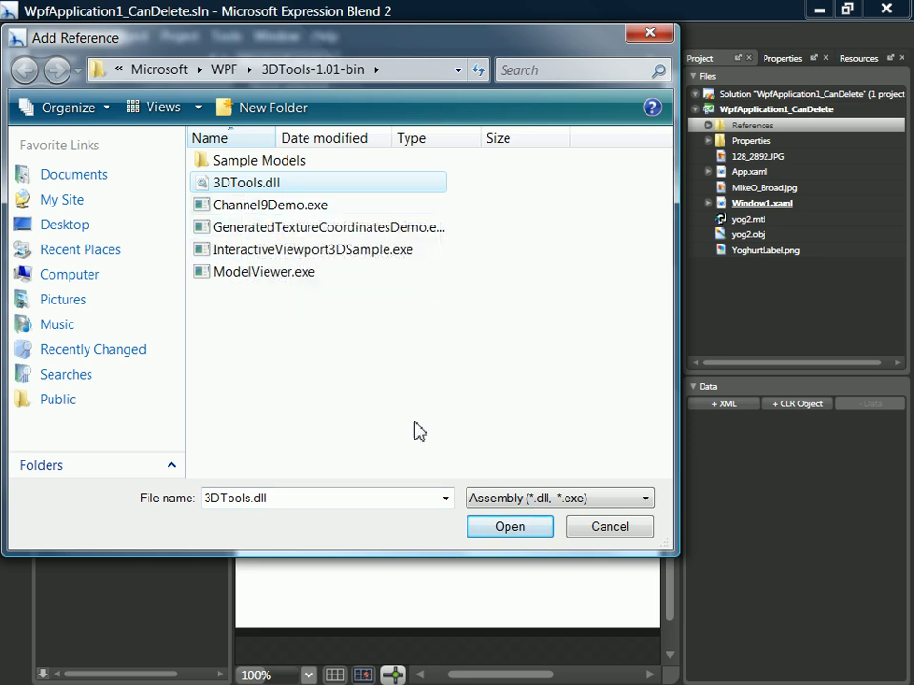
left_click(509, 526)
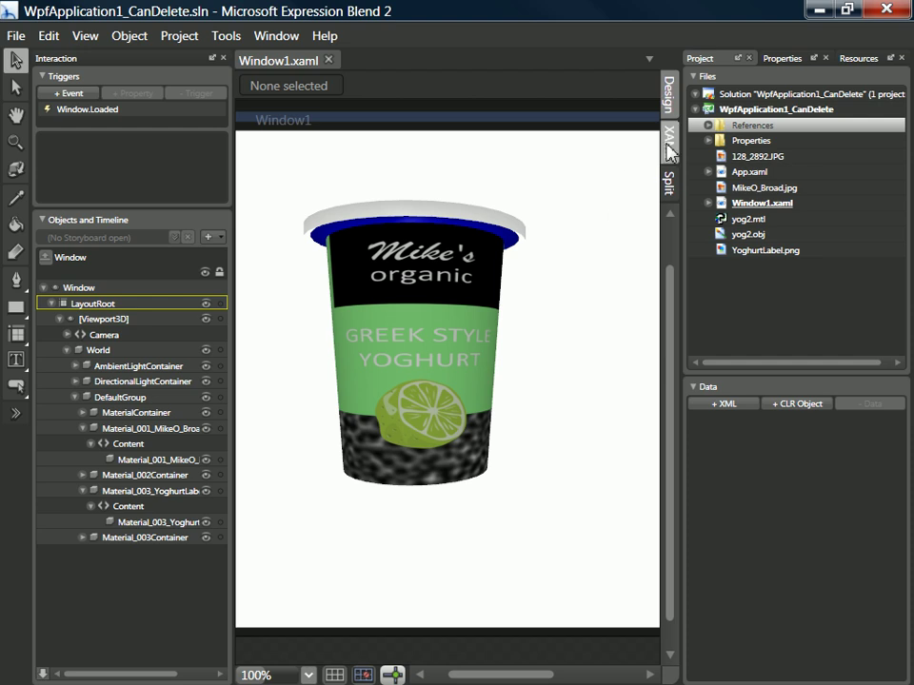
Show Window1's XAML and open the WpfApplication1_CanDelete solution in Visual Studio
left_click(666, 133)
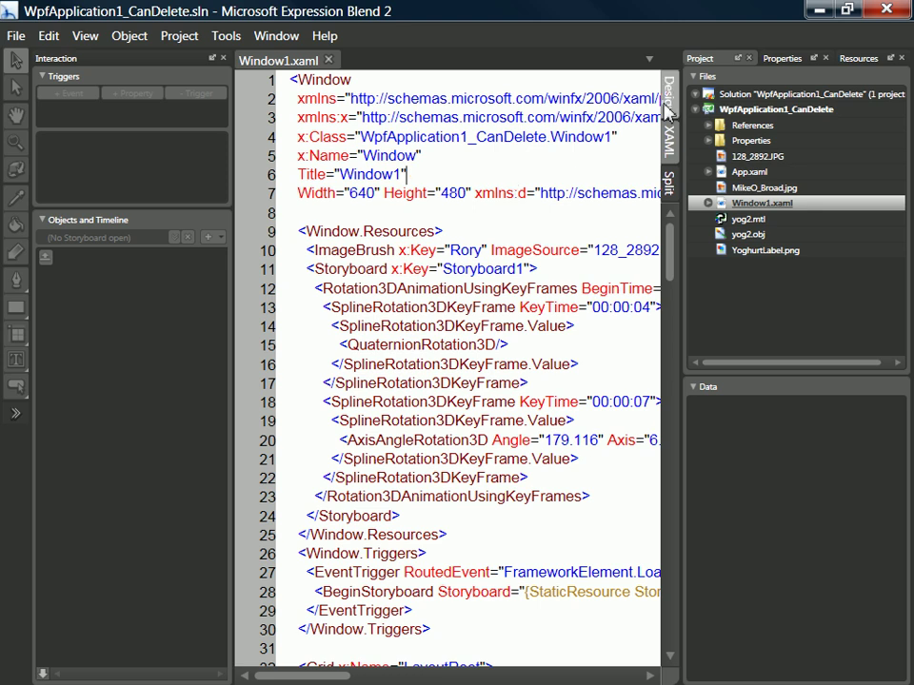
right_click(776, 96)
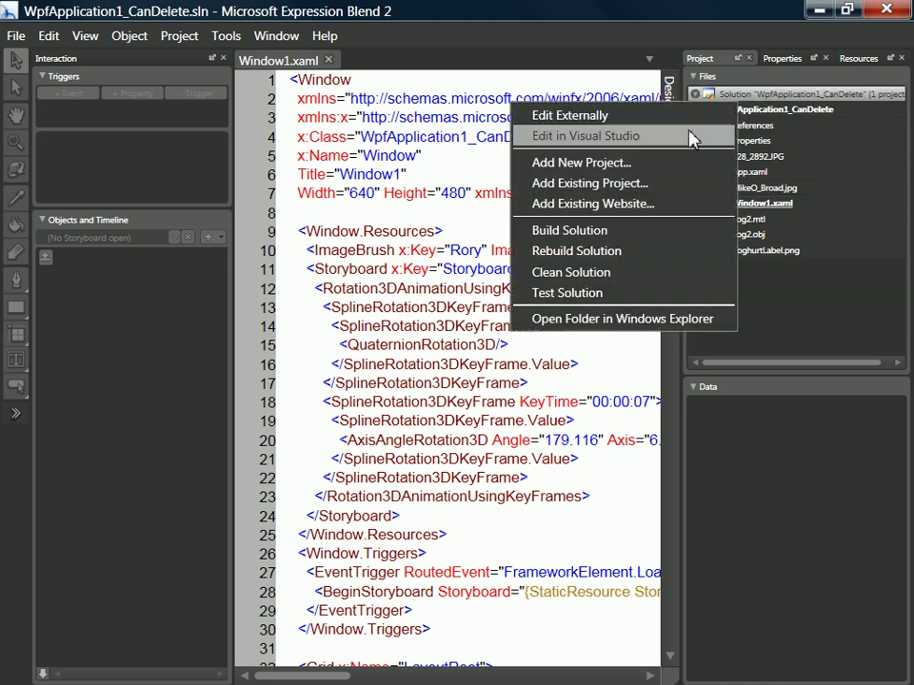
left_click(586, 135)
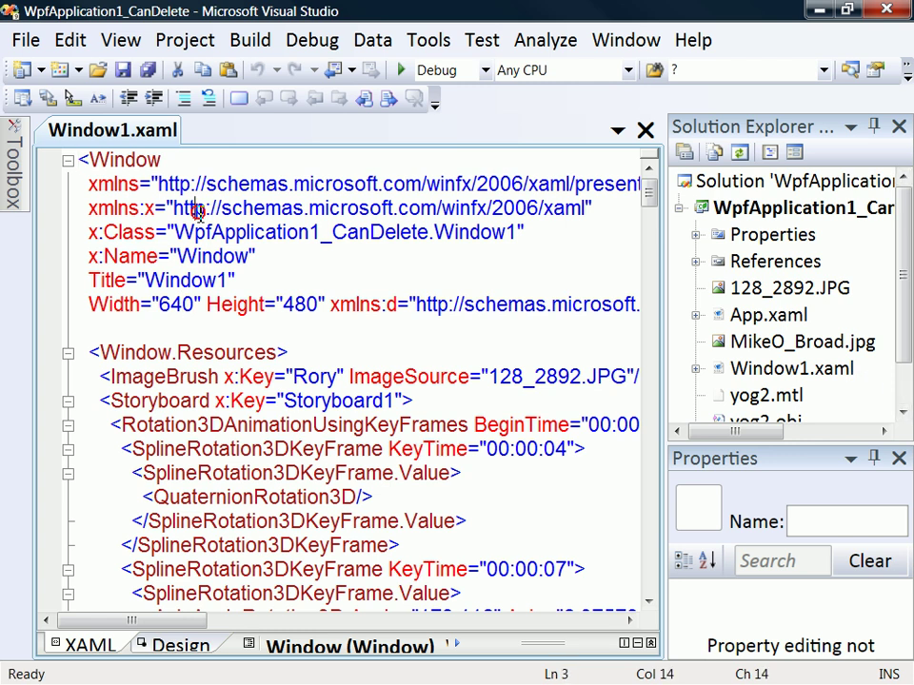
mouse_move(152, 304)
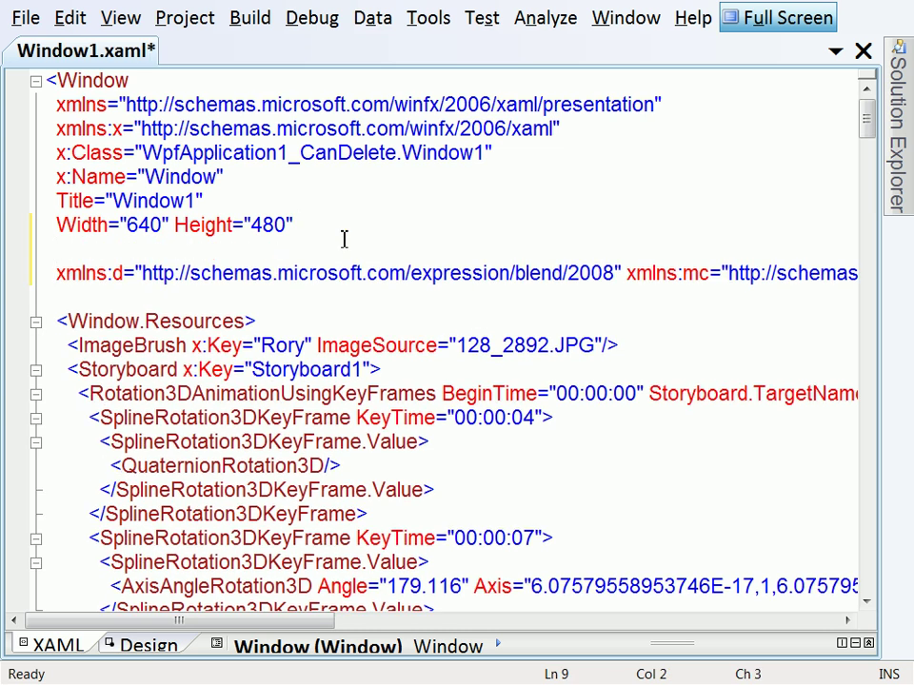
Add xmlns:d3="clr-namespace:_3DTools;assembly=3DTools" to the Window element via IntelliSense
type("xml")
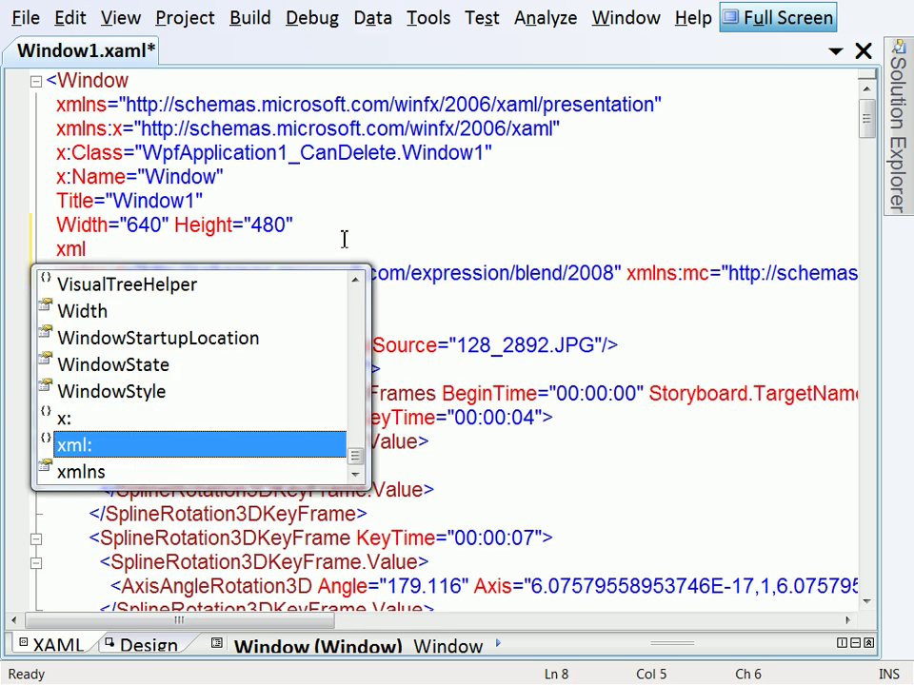
key("Down")
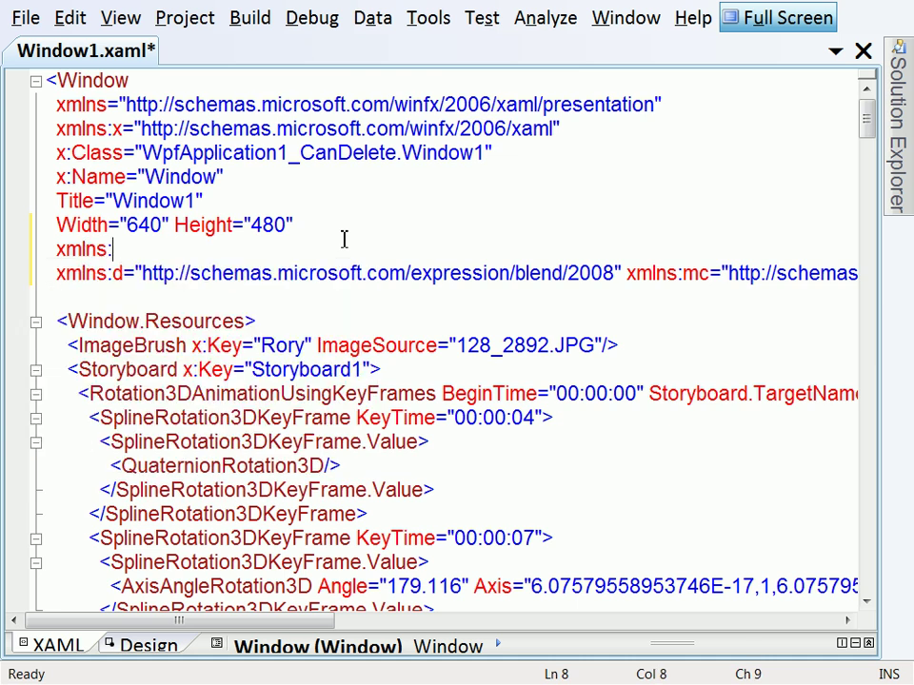
type("d3")
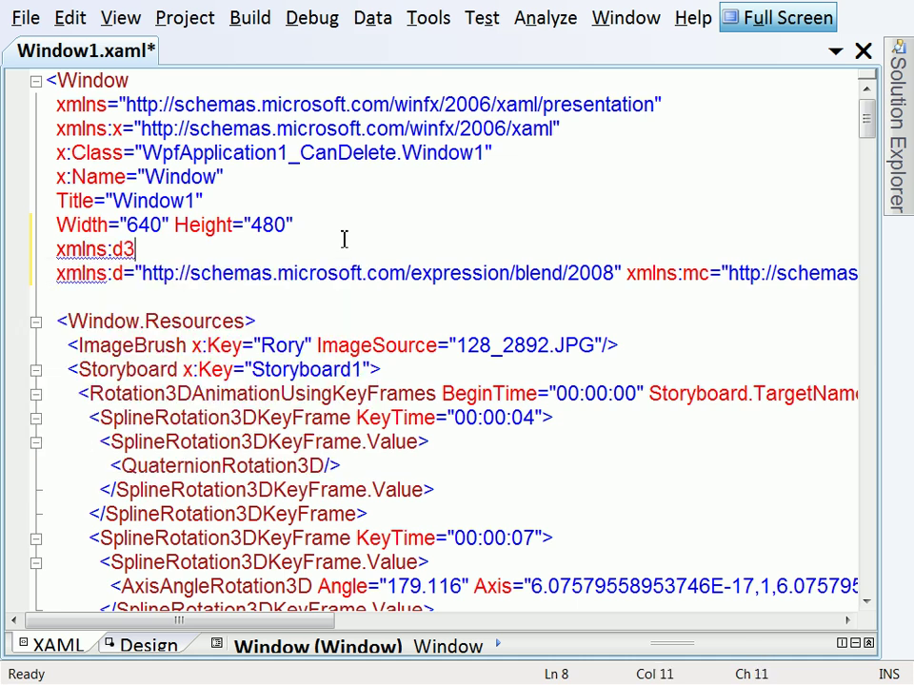
type("=\"")
type("<")
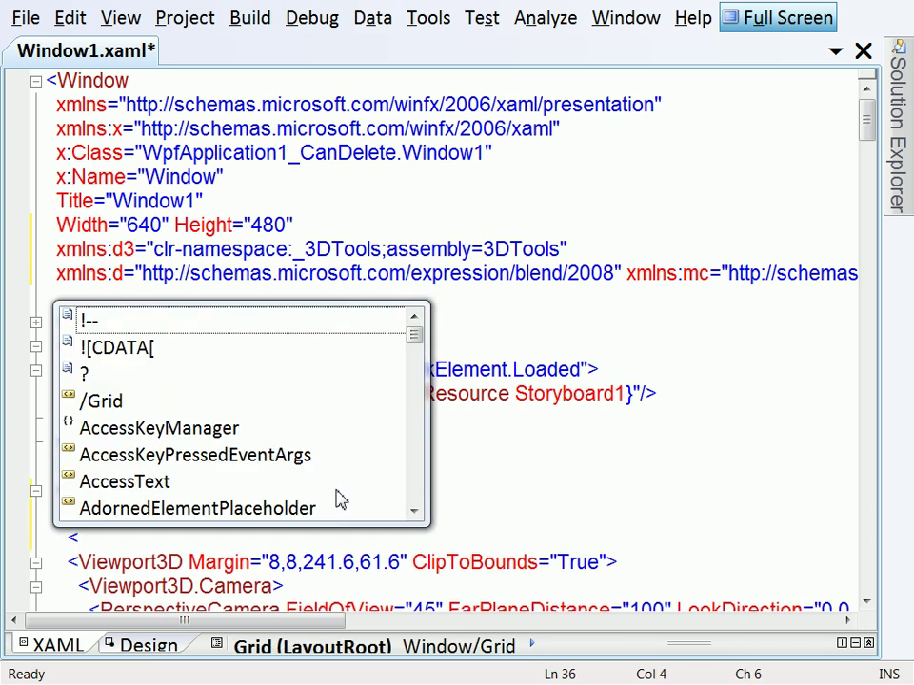
Wrap the Viewport3D in a d3:TrackballDecorator, save Window1.xaml, and run the app
type("d3")
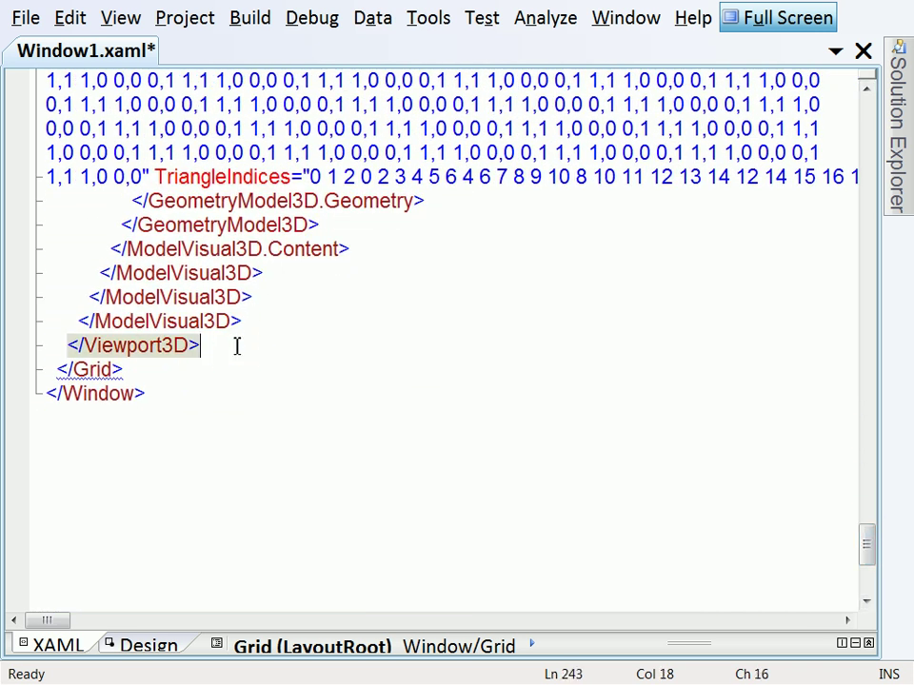
key("Enter")
type("</d3:TrackballDecorator>")
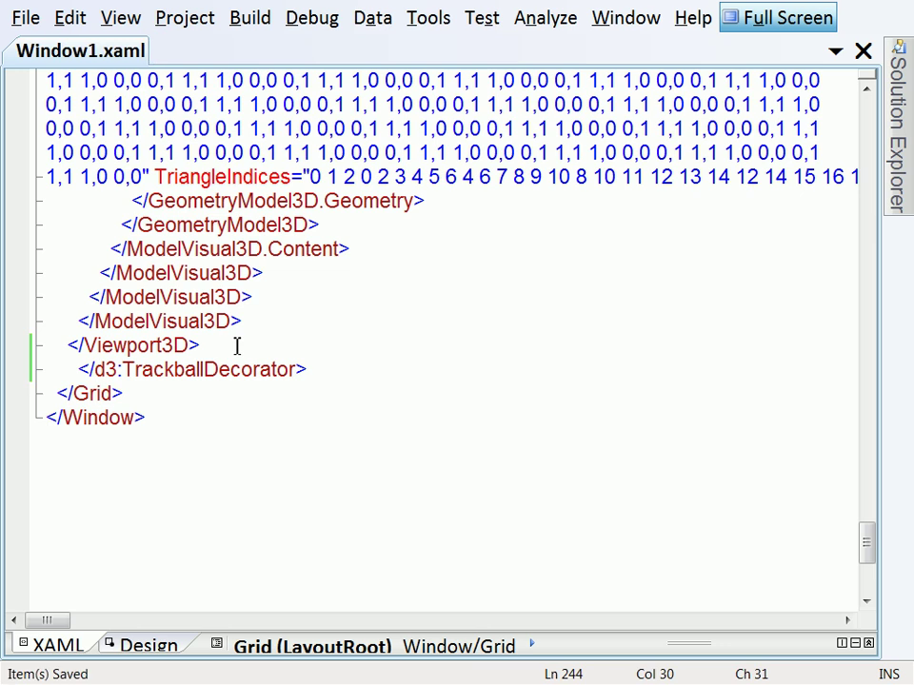
key("F6")
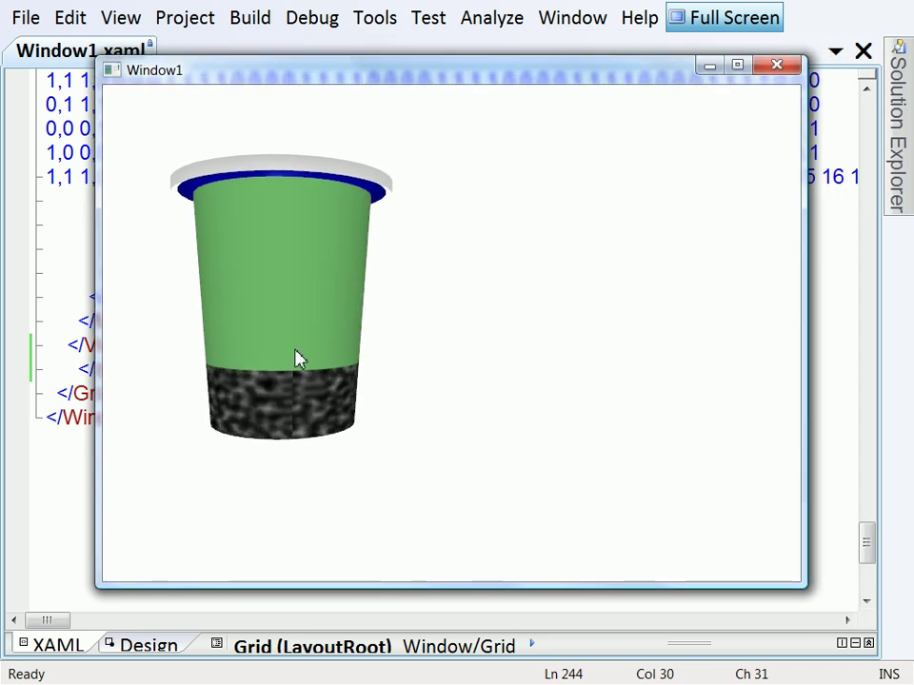
Drag inside the running window to tilt the cup and reveal the face photo on its lid
left_click_drag(300, 357, 452, 369)
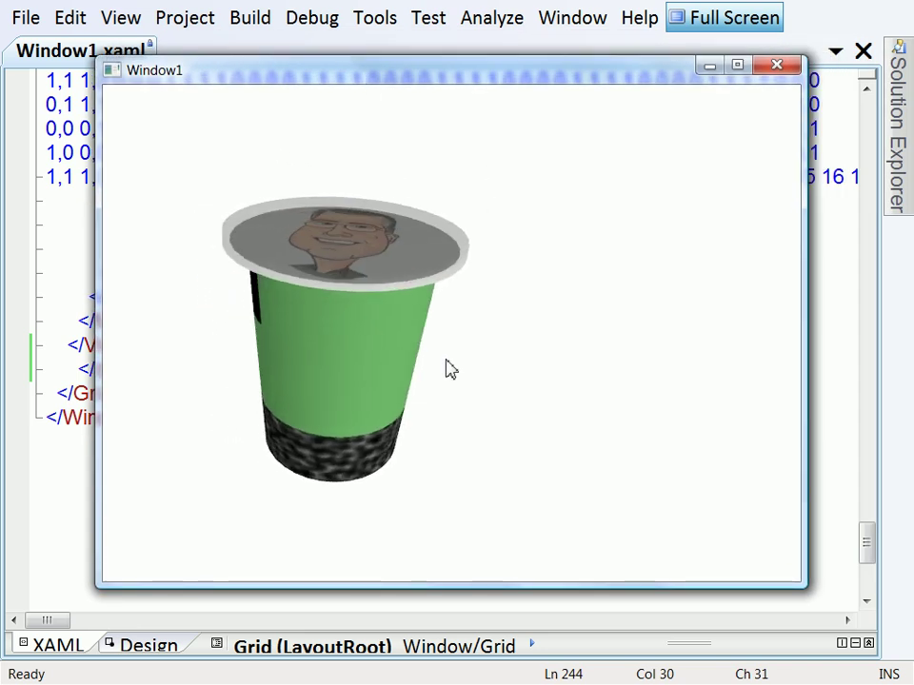